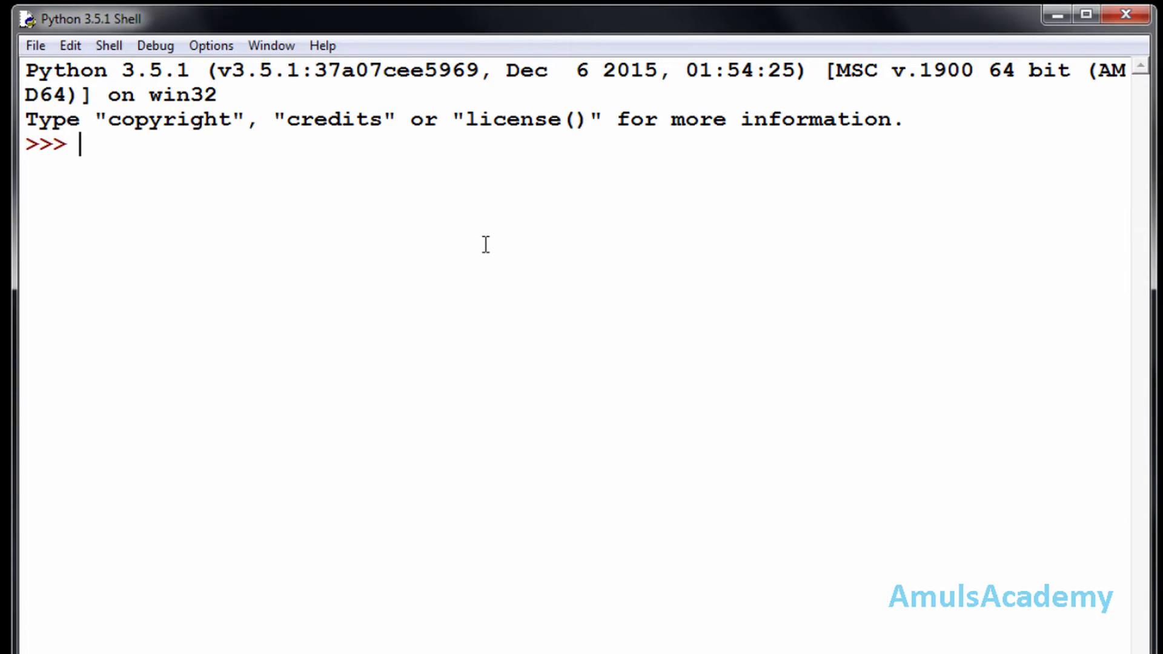
Assign str1 = "hello welcome nisha" at the shell prompt
text(str1 =)
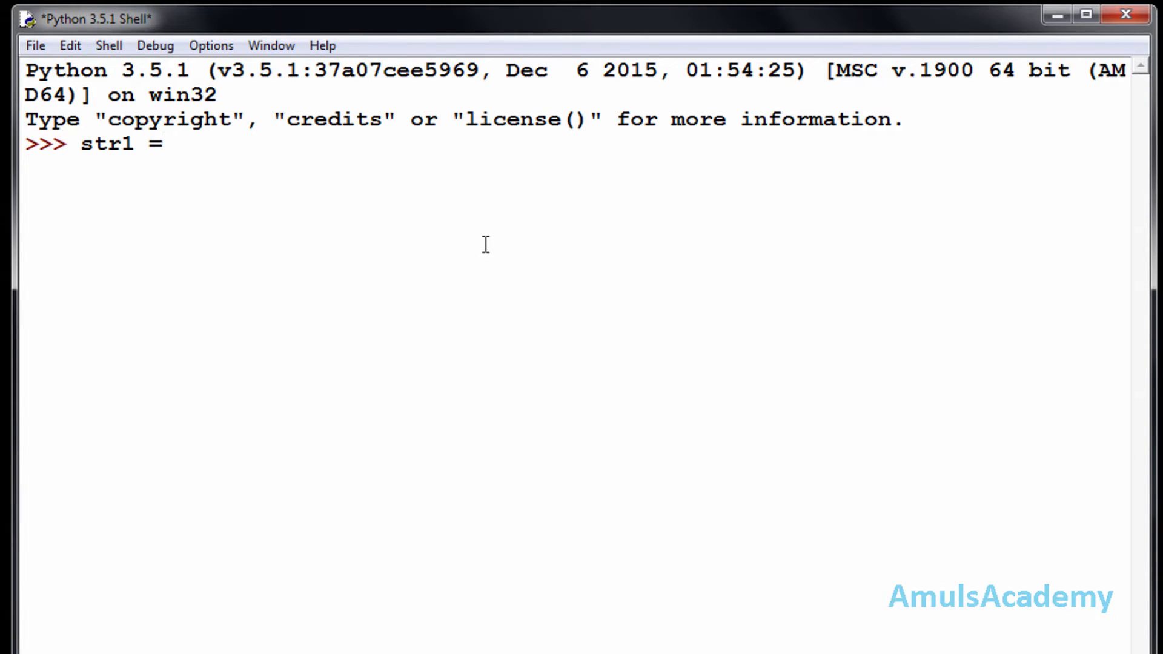
text(")
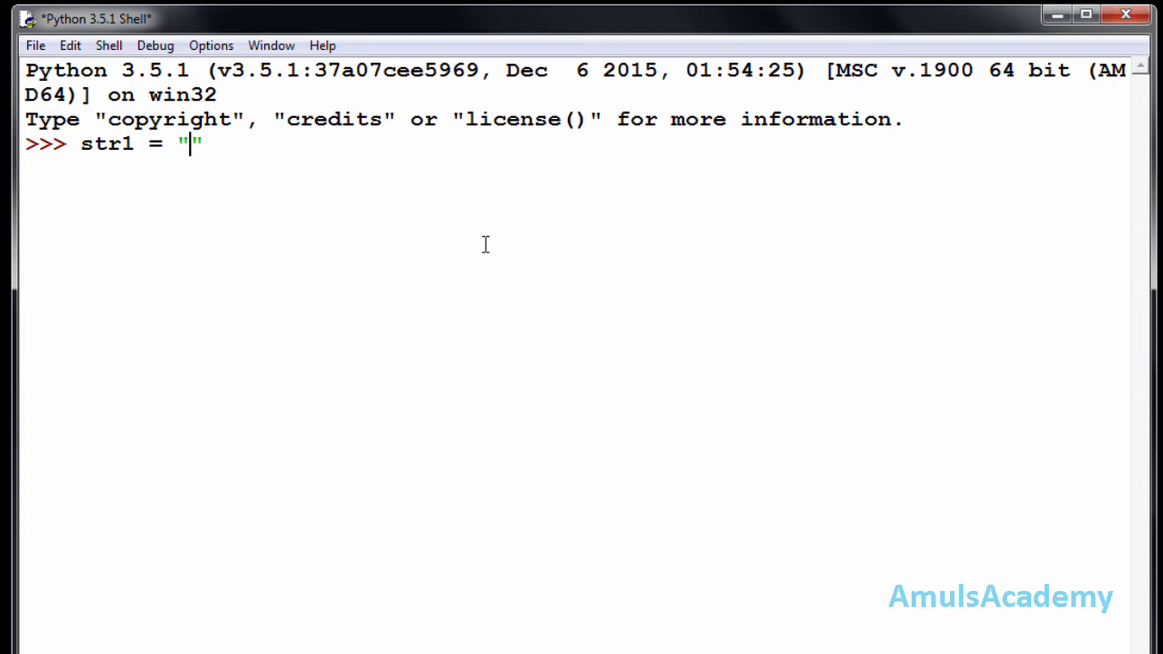
text(hello)
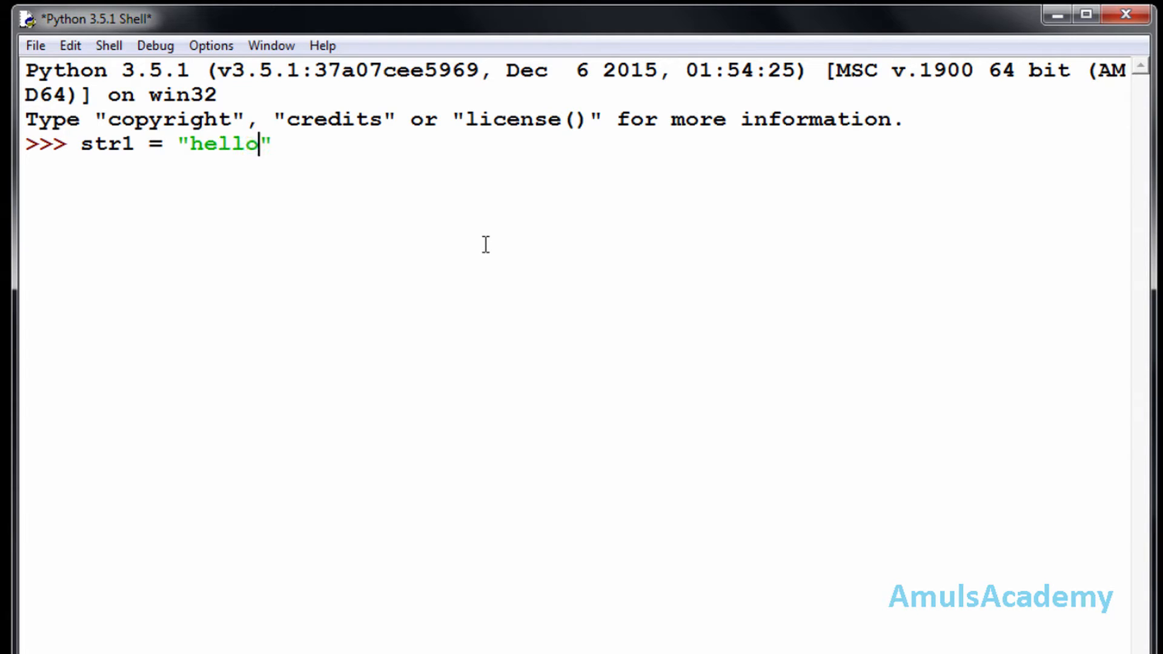
text(welco)
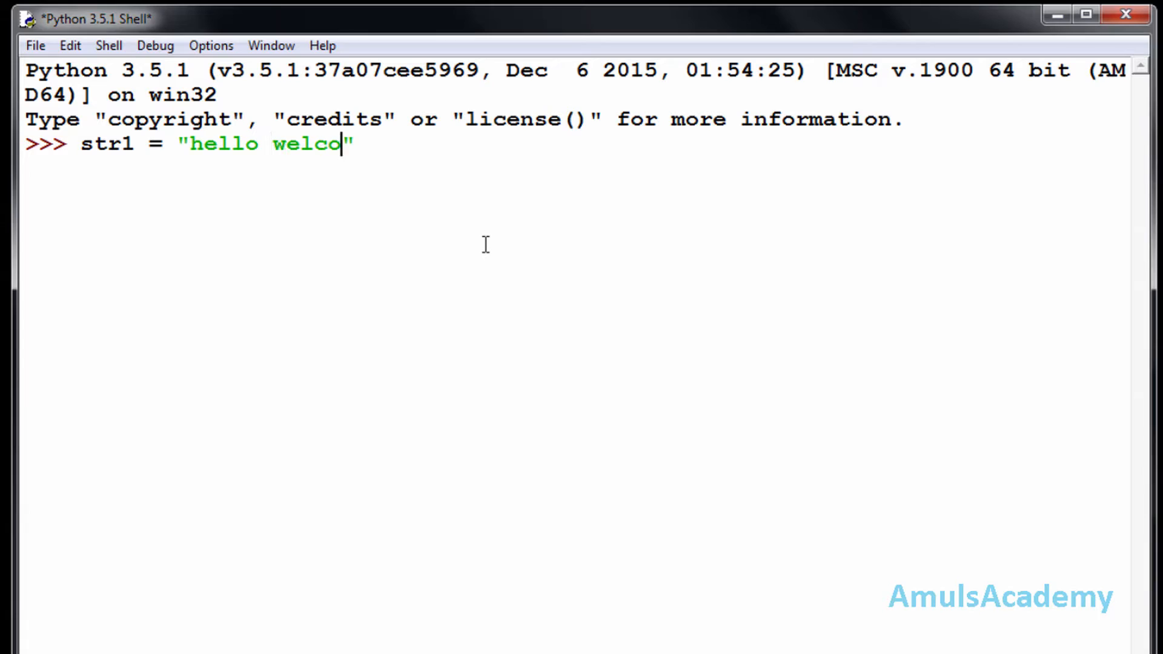
text(me n)
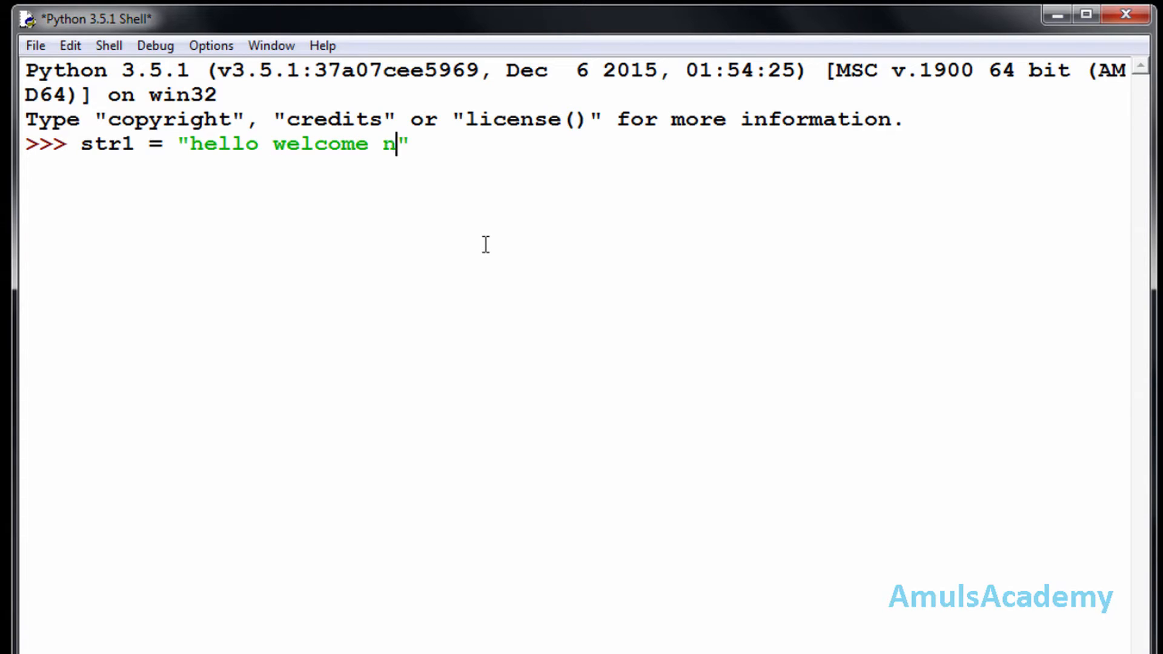
text(isha)
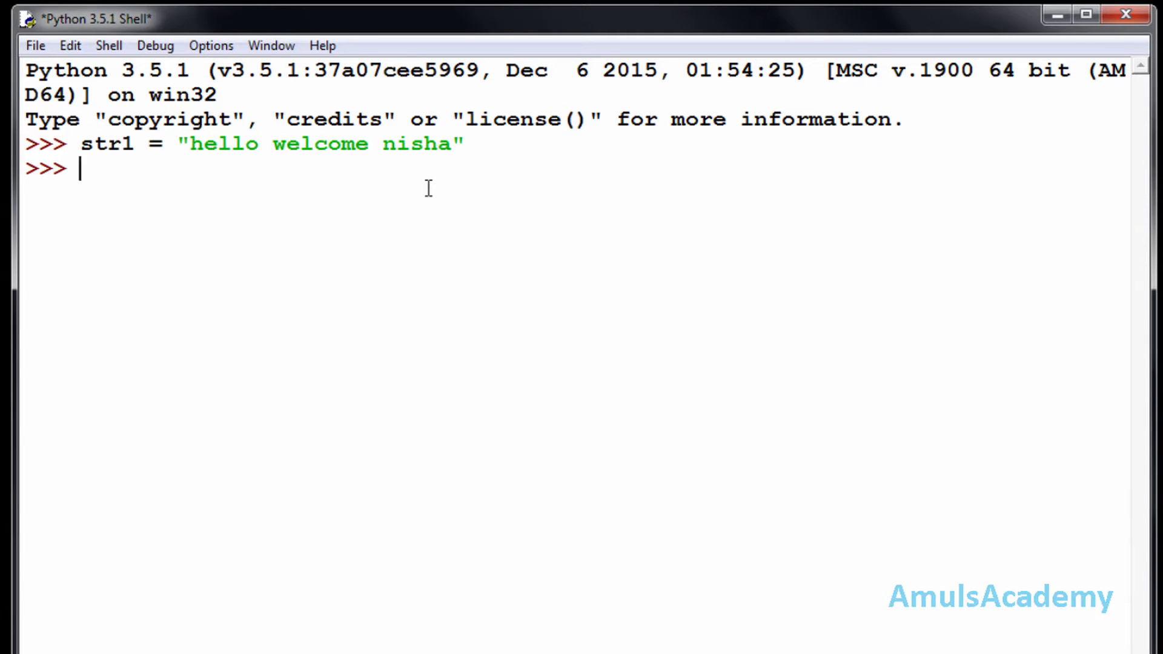
Run str1.replace('nisha','amuls') to get 'hello welcome amuls'
text(str1)
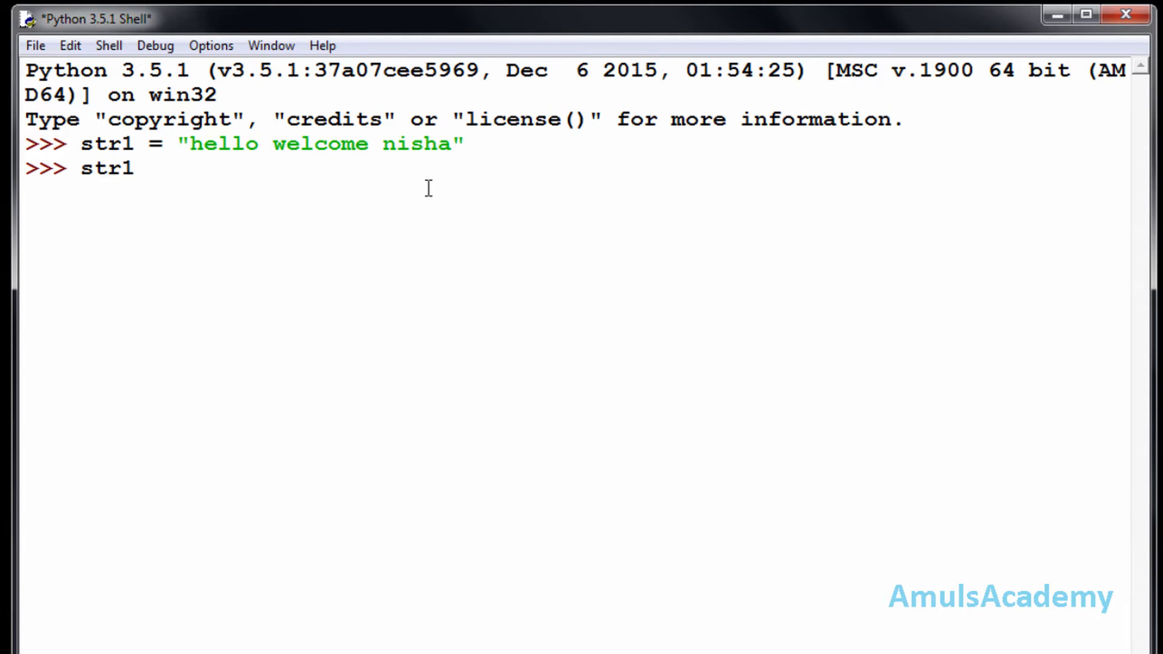
text(.replac)
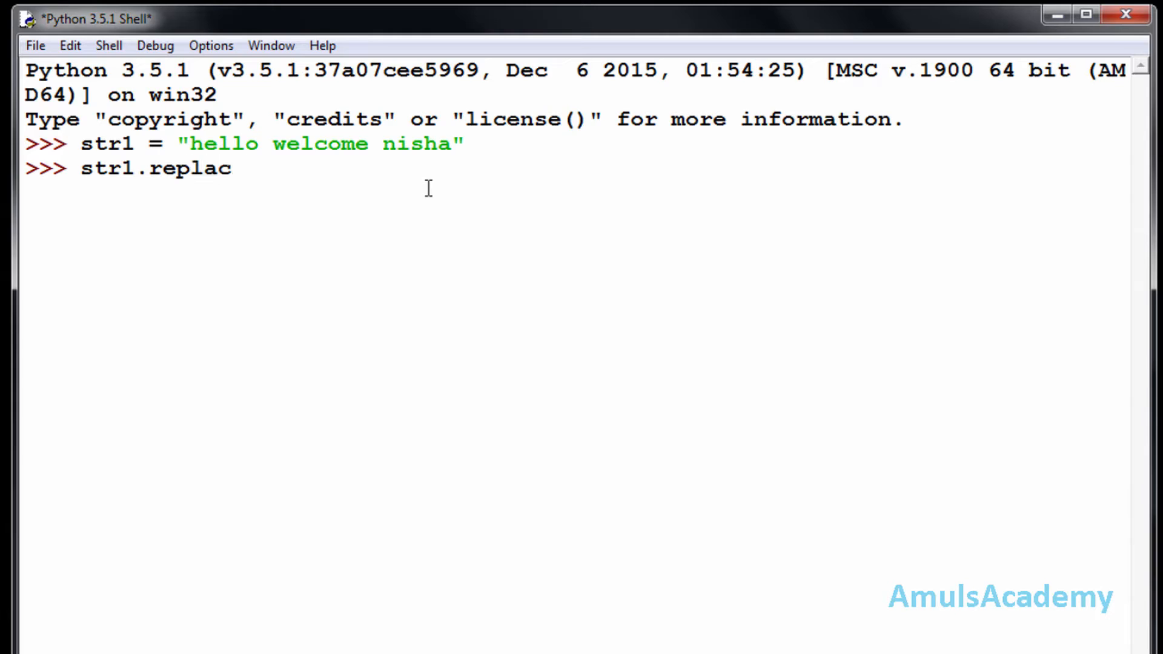
text(e())
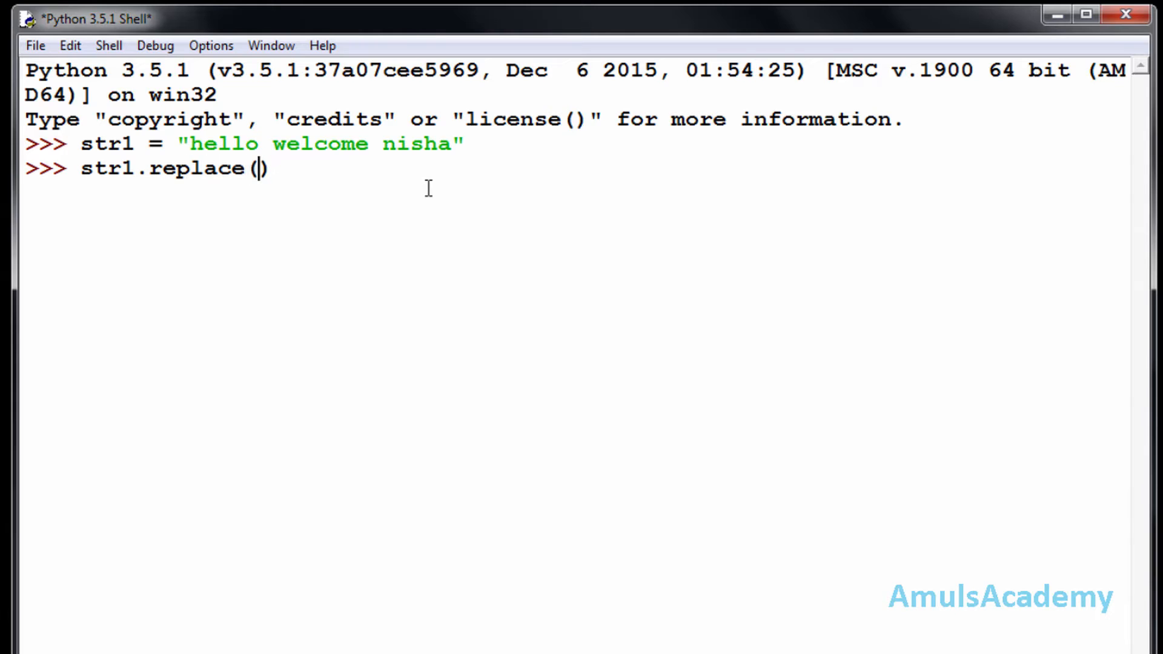
text('')
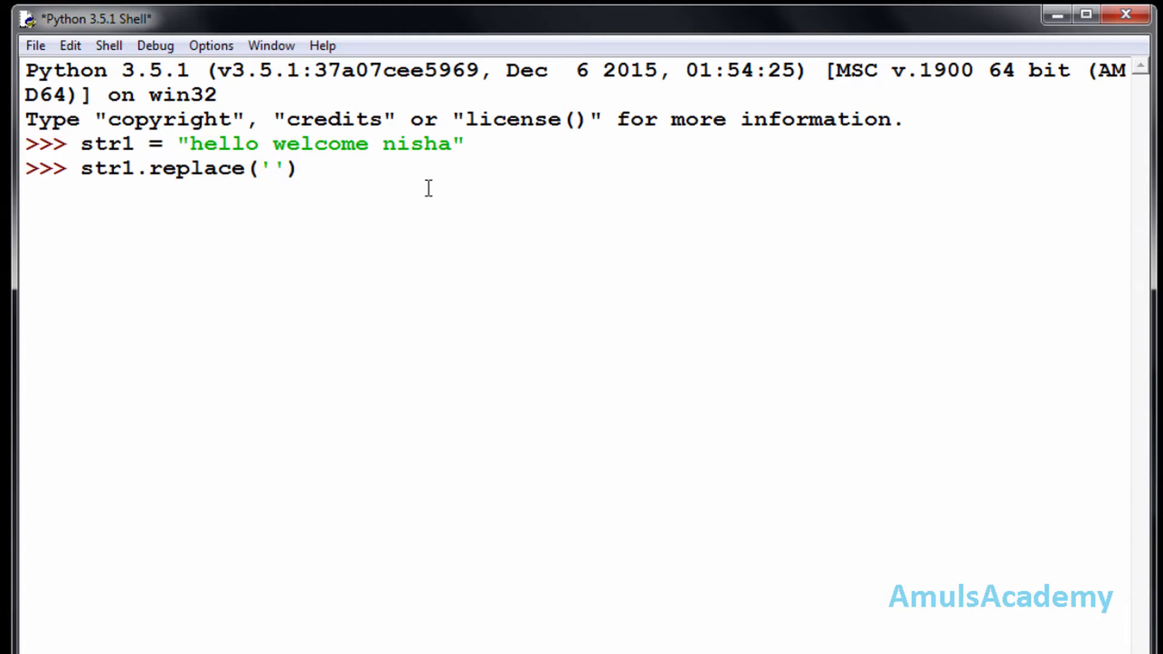
text(nisha)
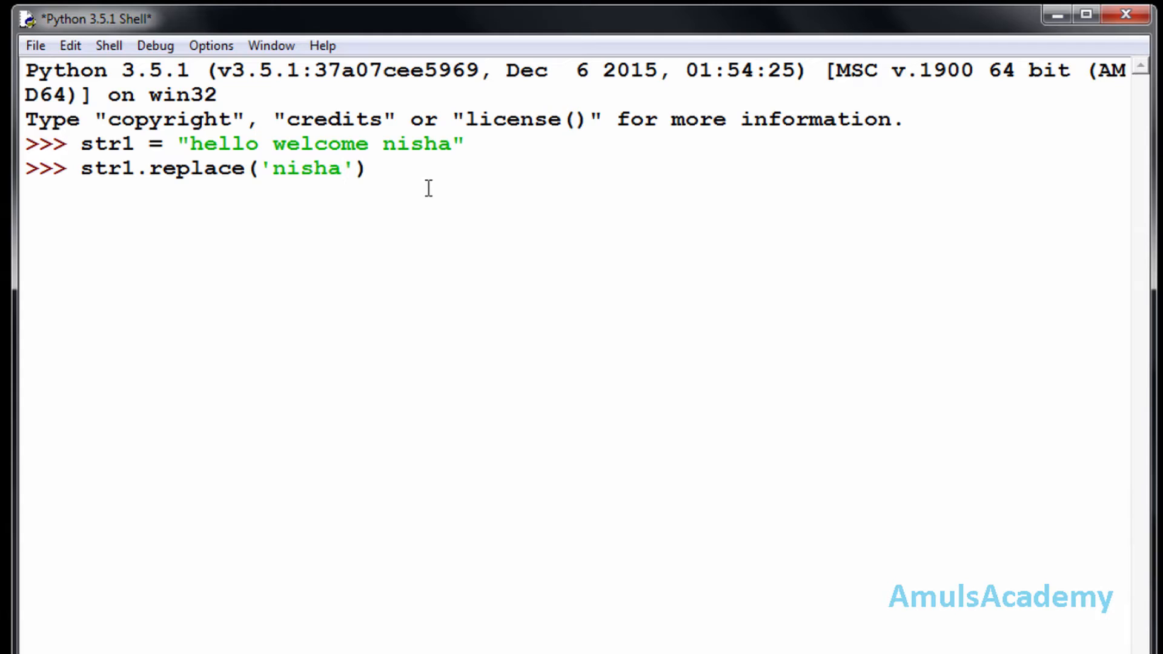
text(,)
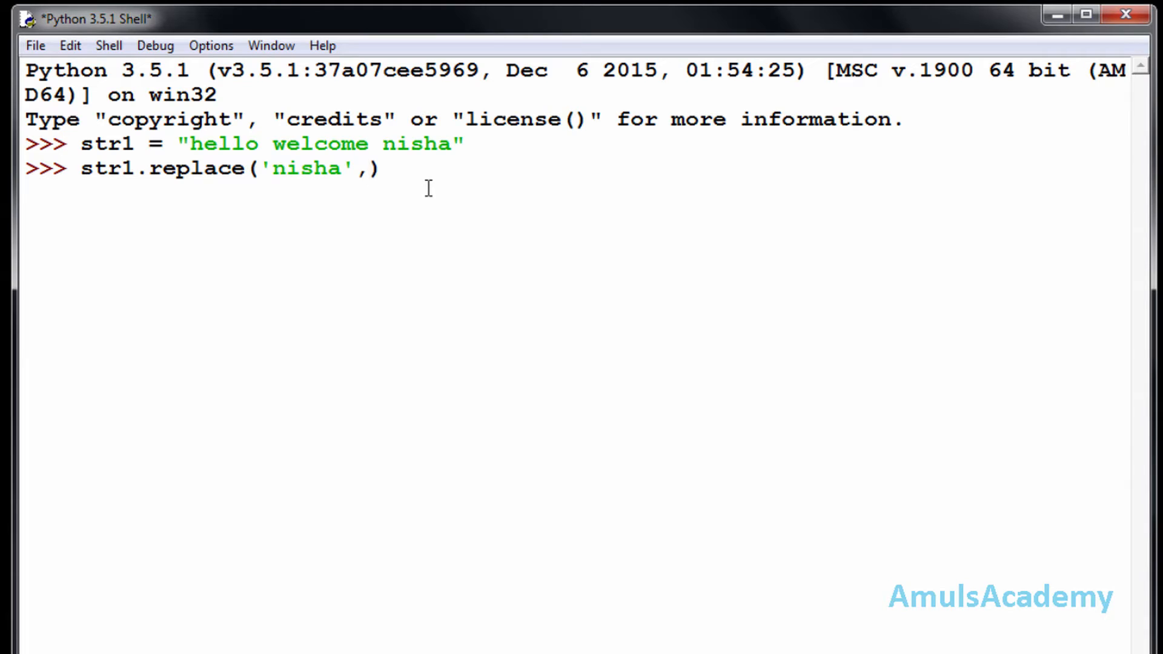
text(')
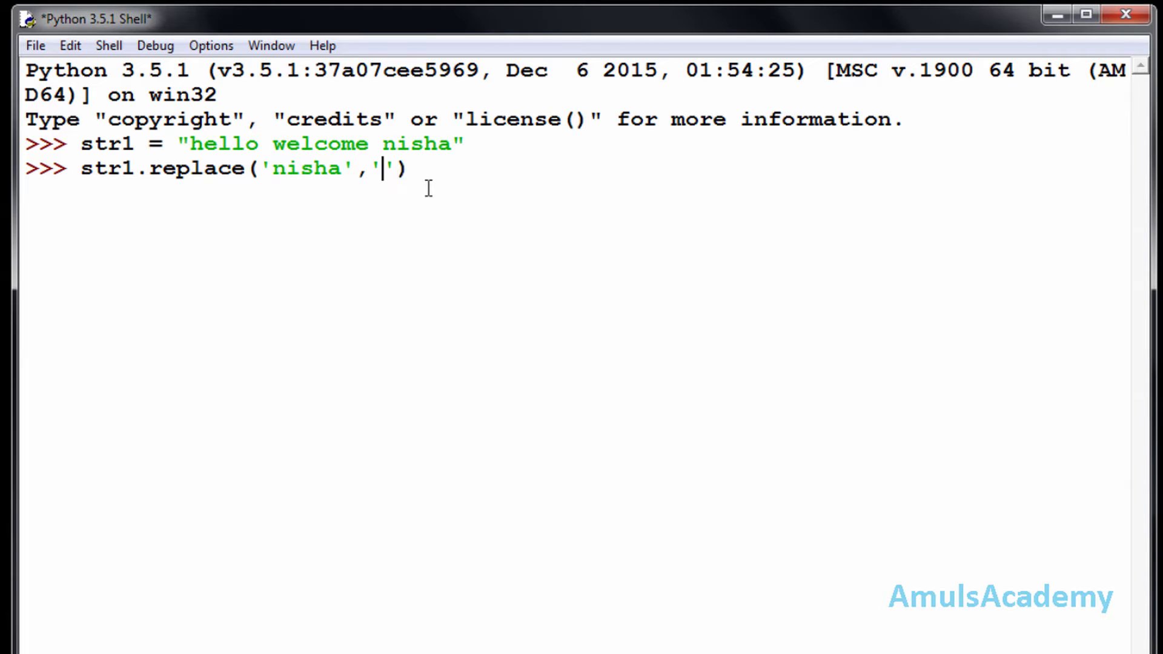
text(amuls)
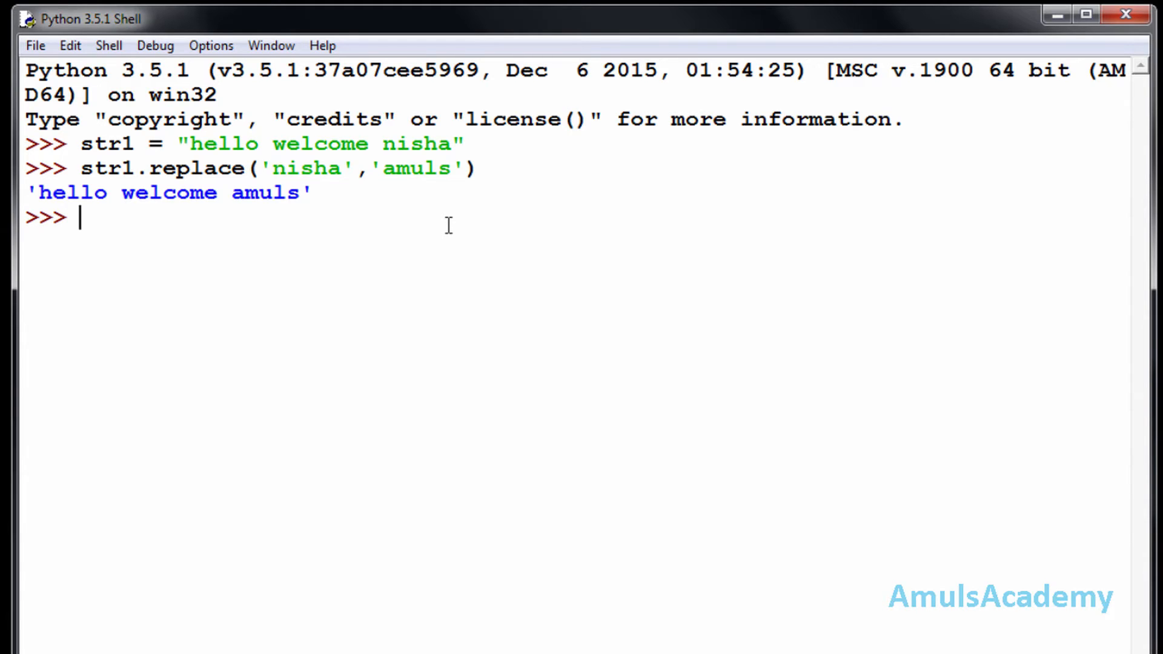
Run str1.replace('o','r') to get 'hellr welcrme nisha'
text(str1)
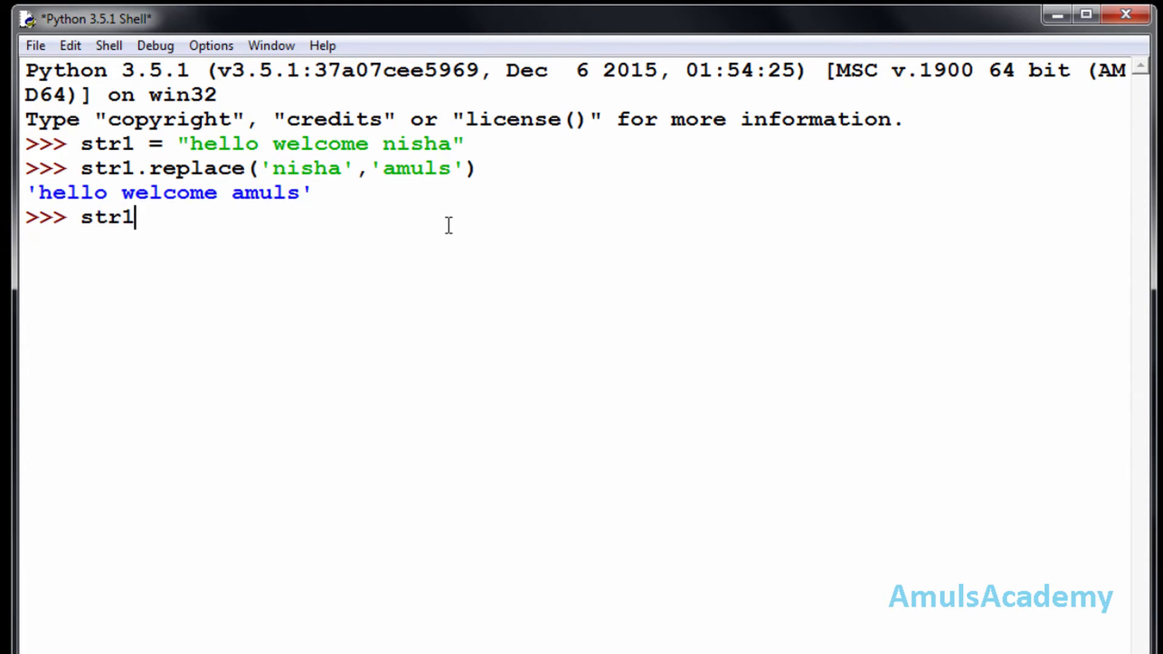
text(.rep)
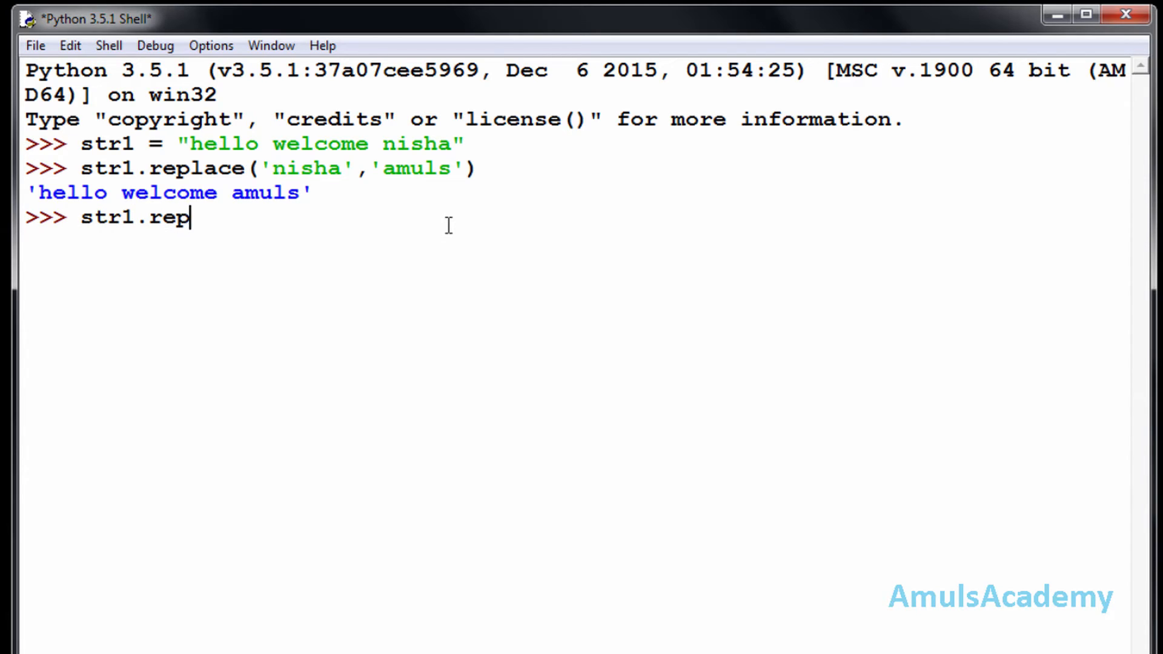
text(lace)
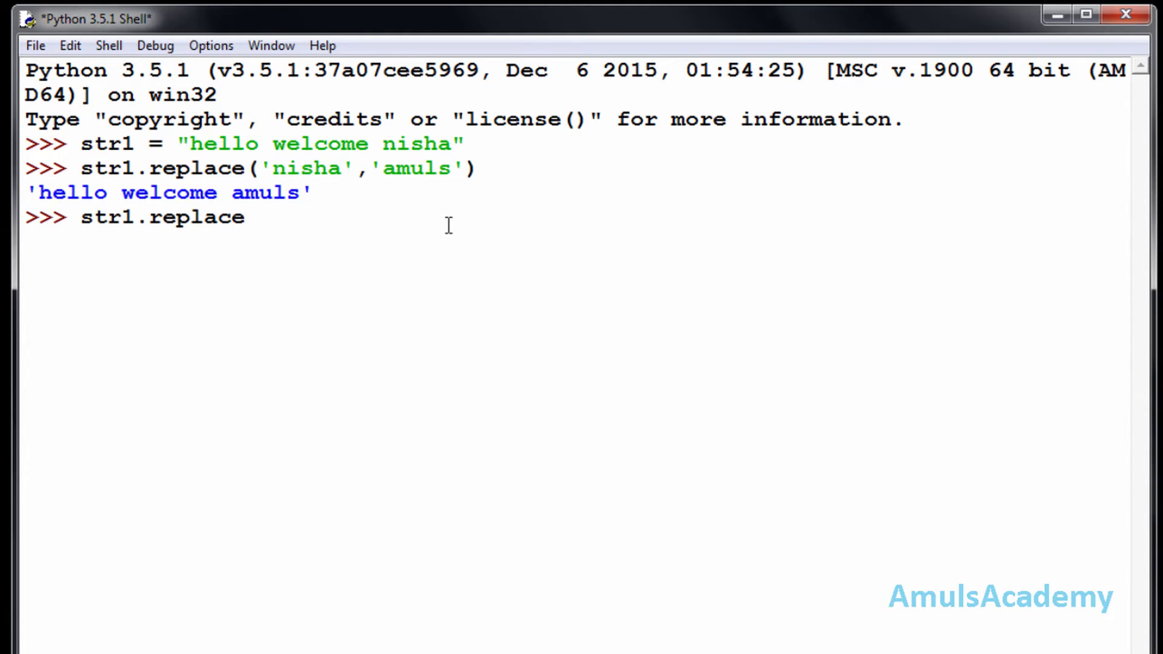
text(())
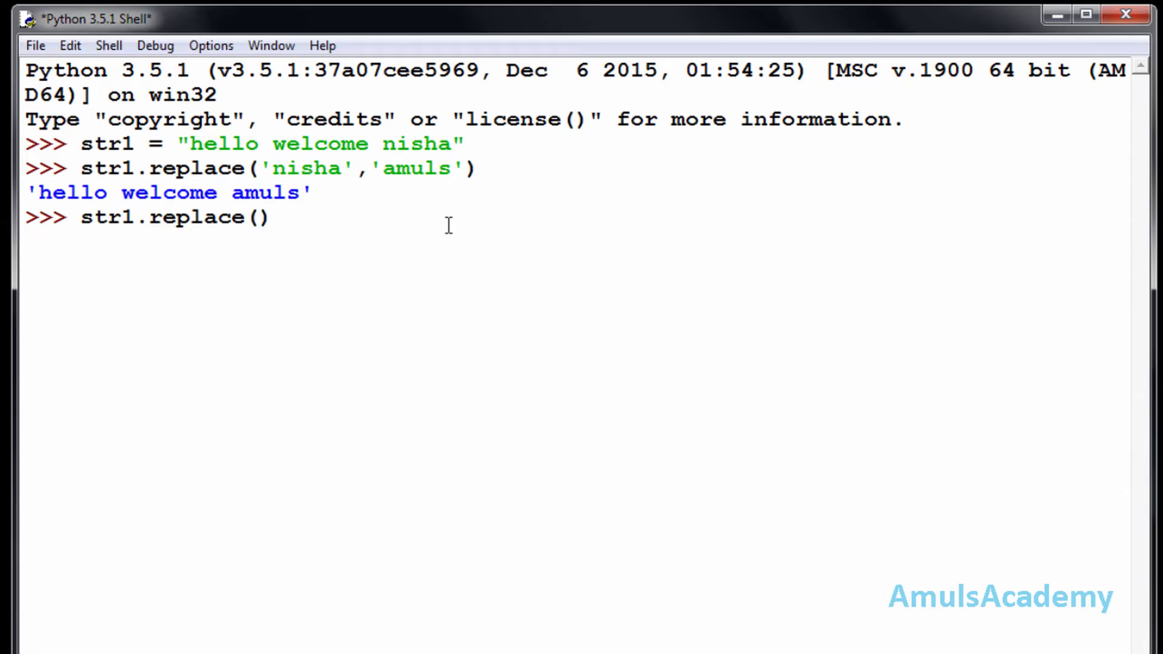
text(')
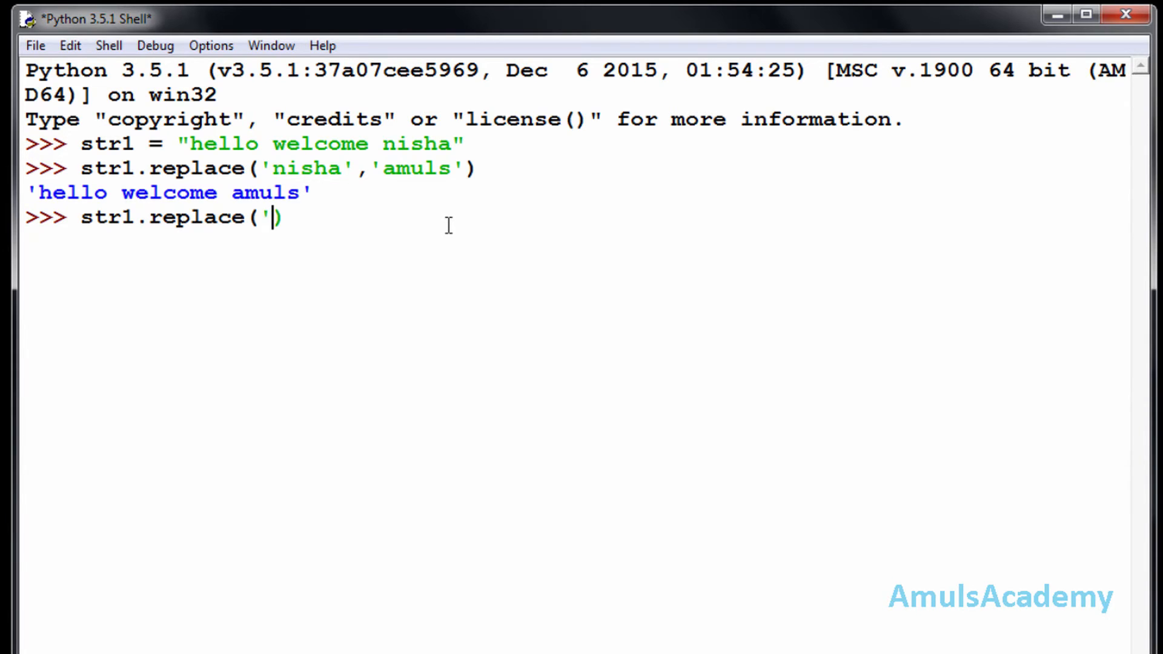
text(o')
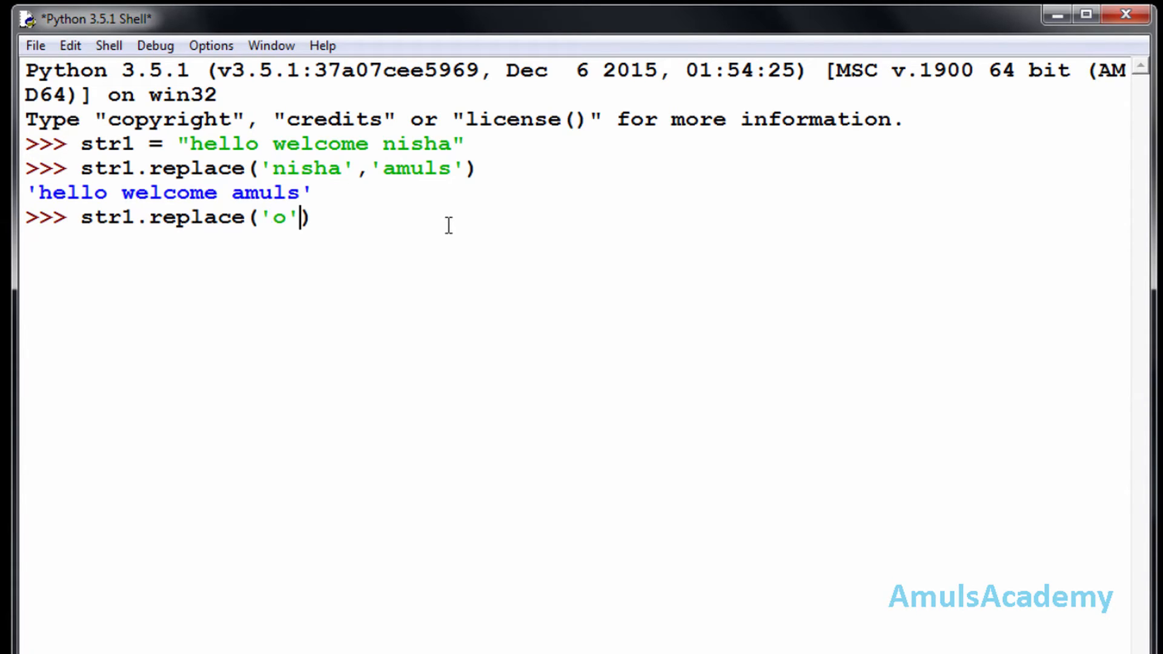
text(,'')
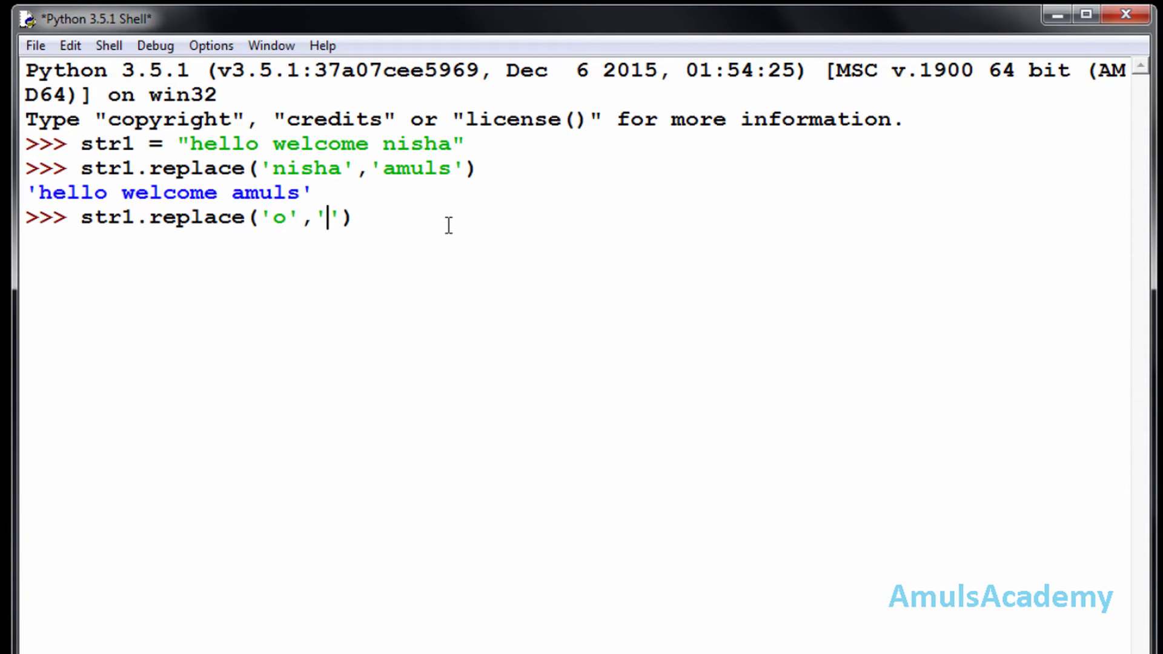
text(r)
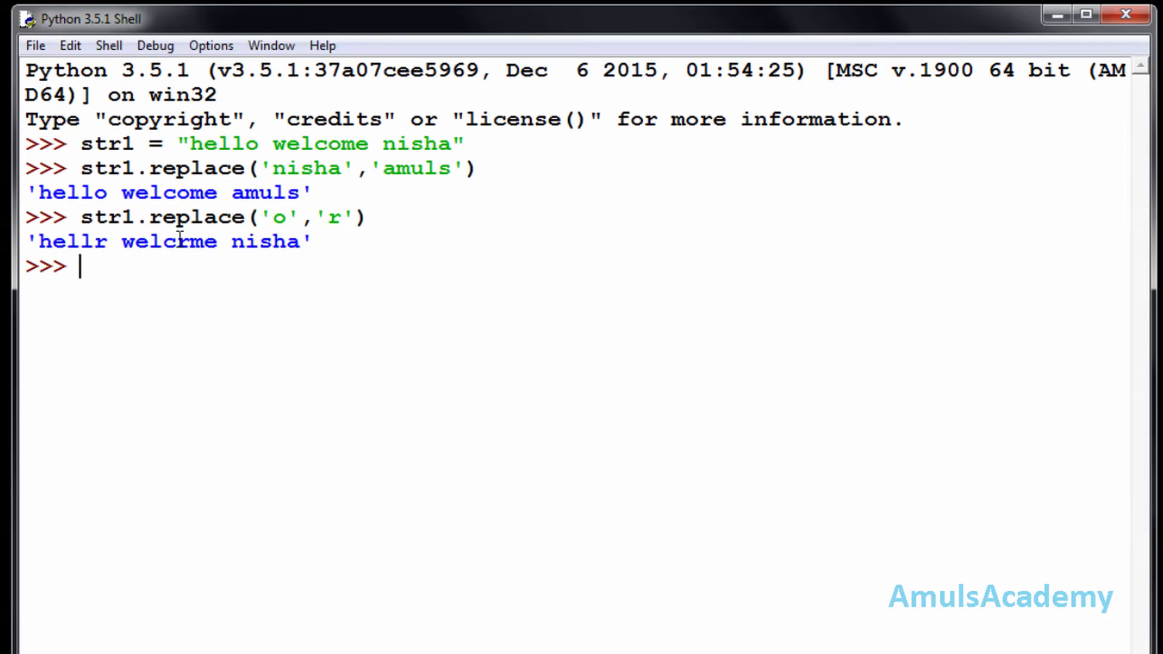
mouse_move(211, 290)
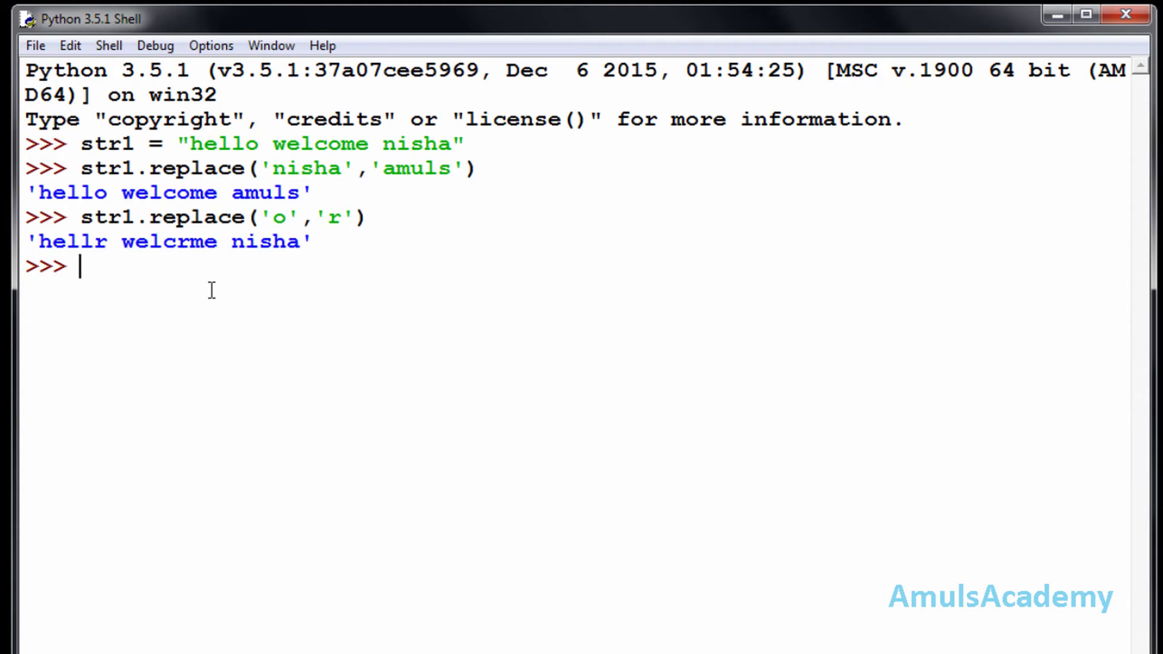
Run str1.isdigit() on the greeting string, returning False
text(str1)
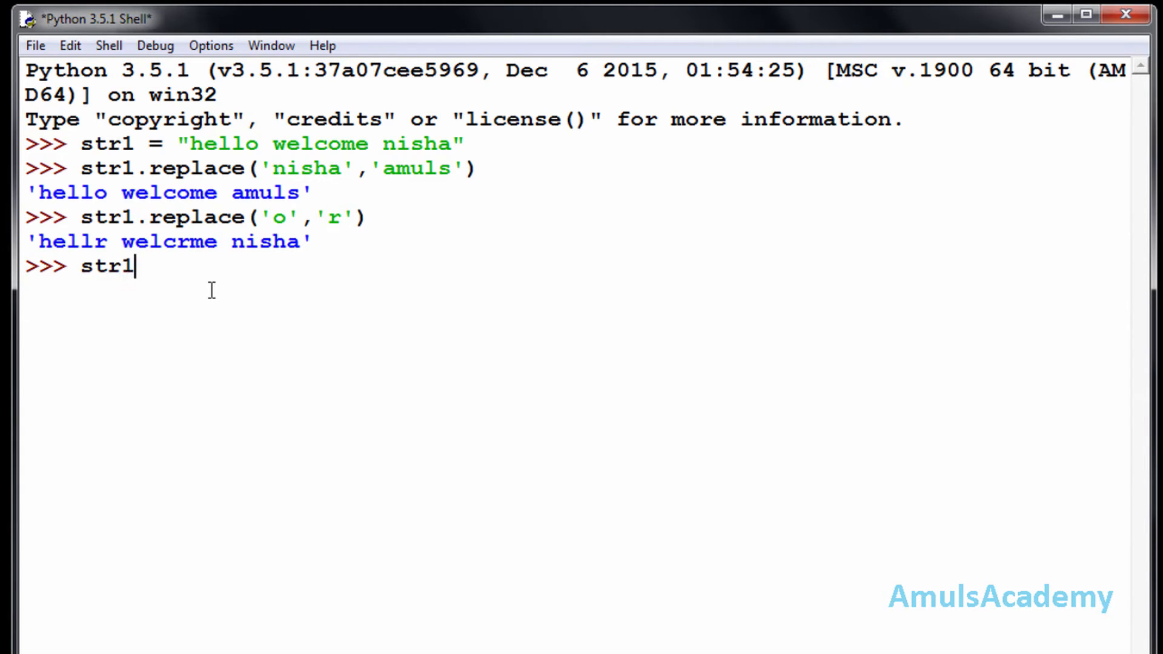
text(.isdi)
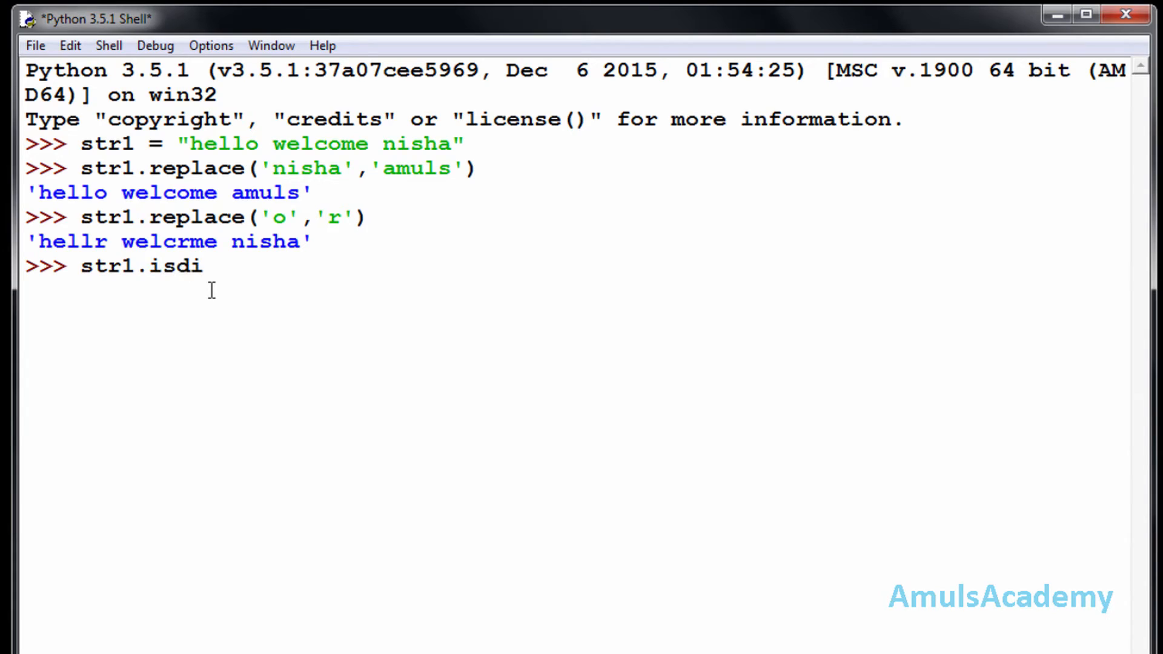
text(git())
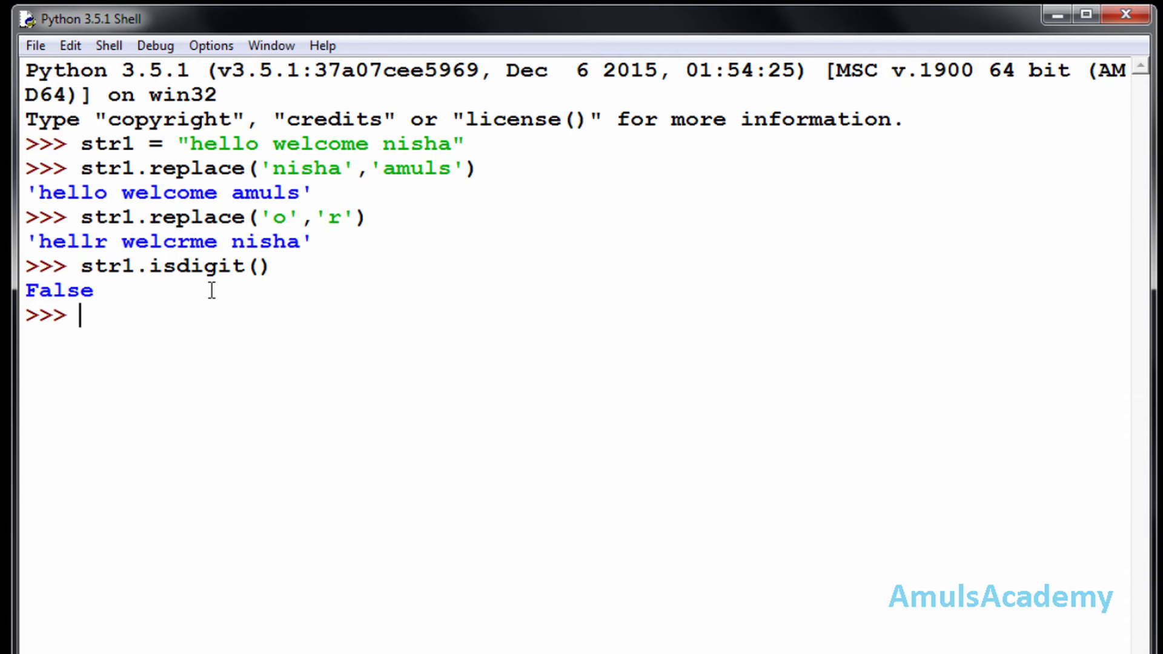
Assign str2 = '1234g' and run str2.isdigit(), returning False
text(s)
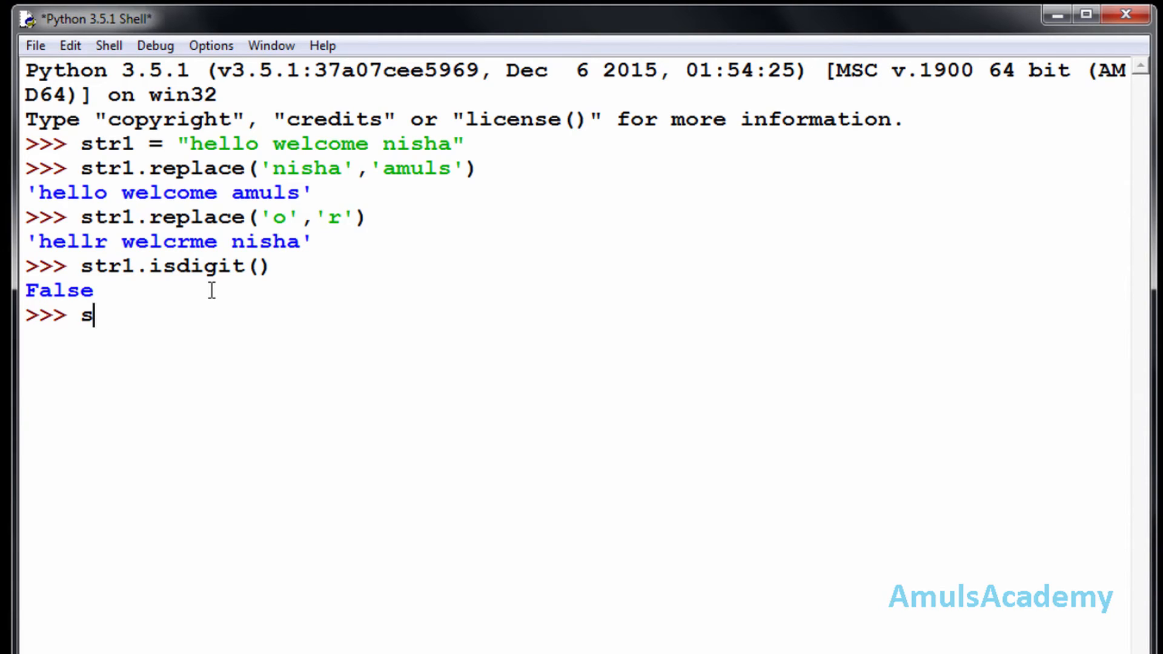
text(tr2 =)
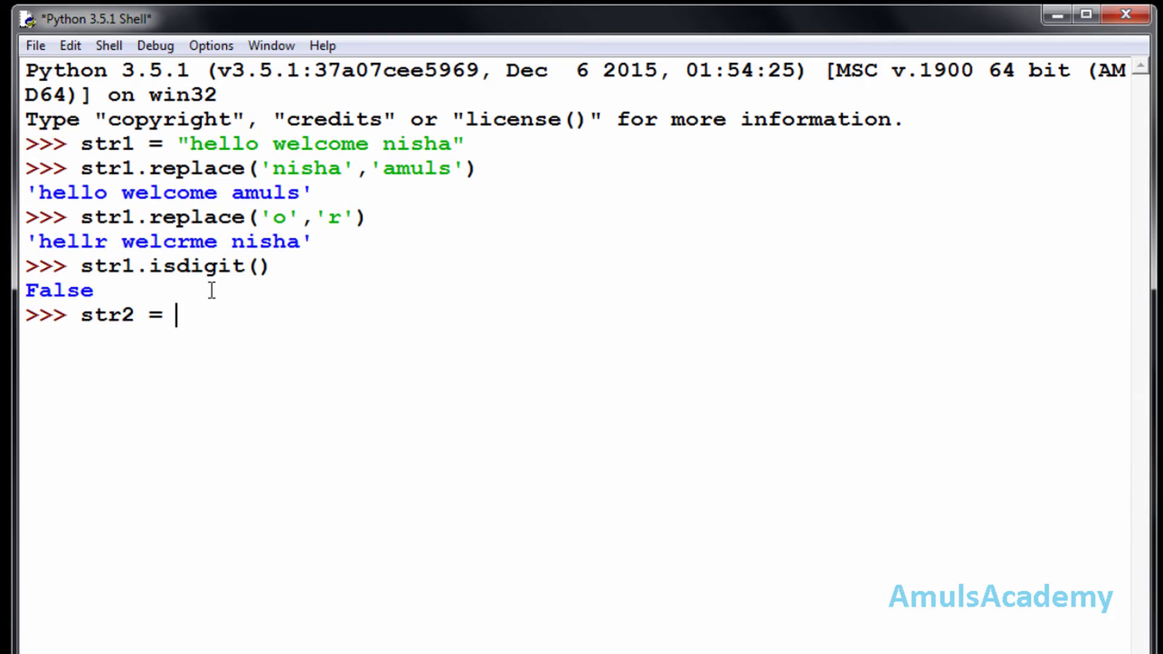
text('1')
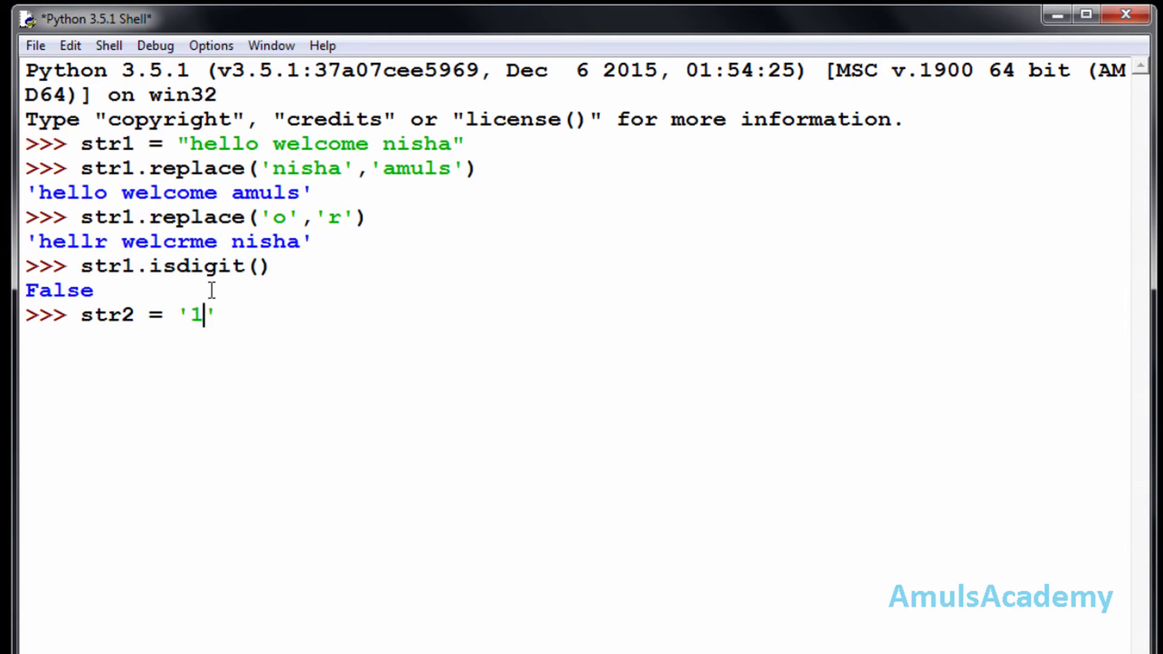
text(234g)
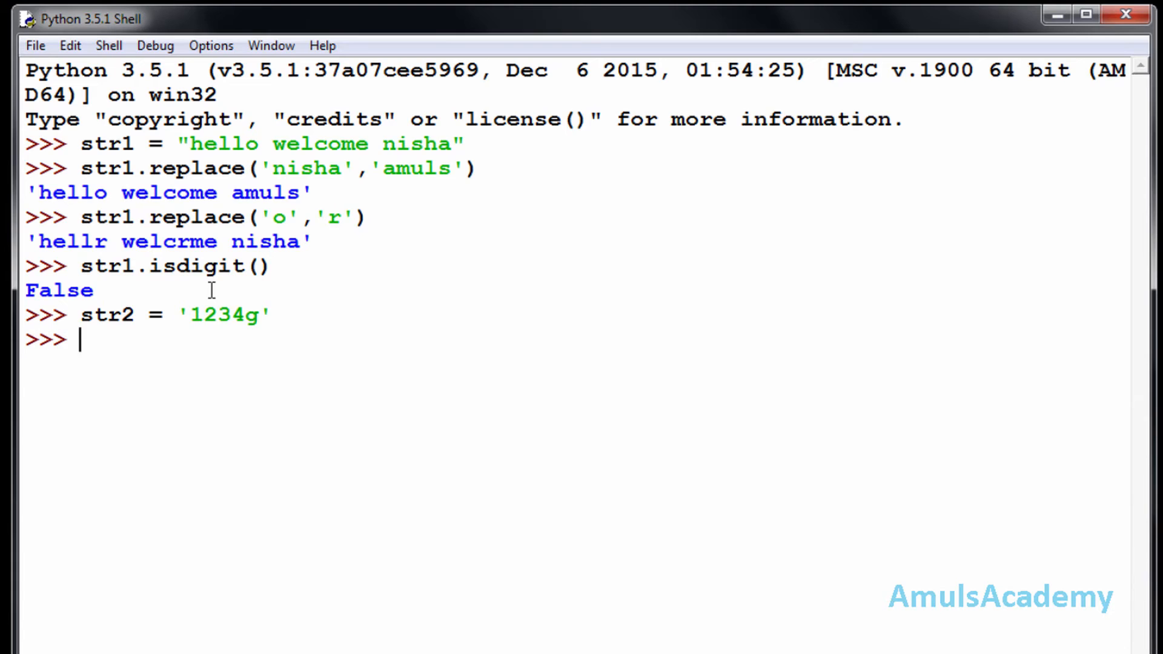
text(str2.)
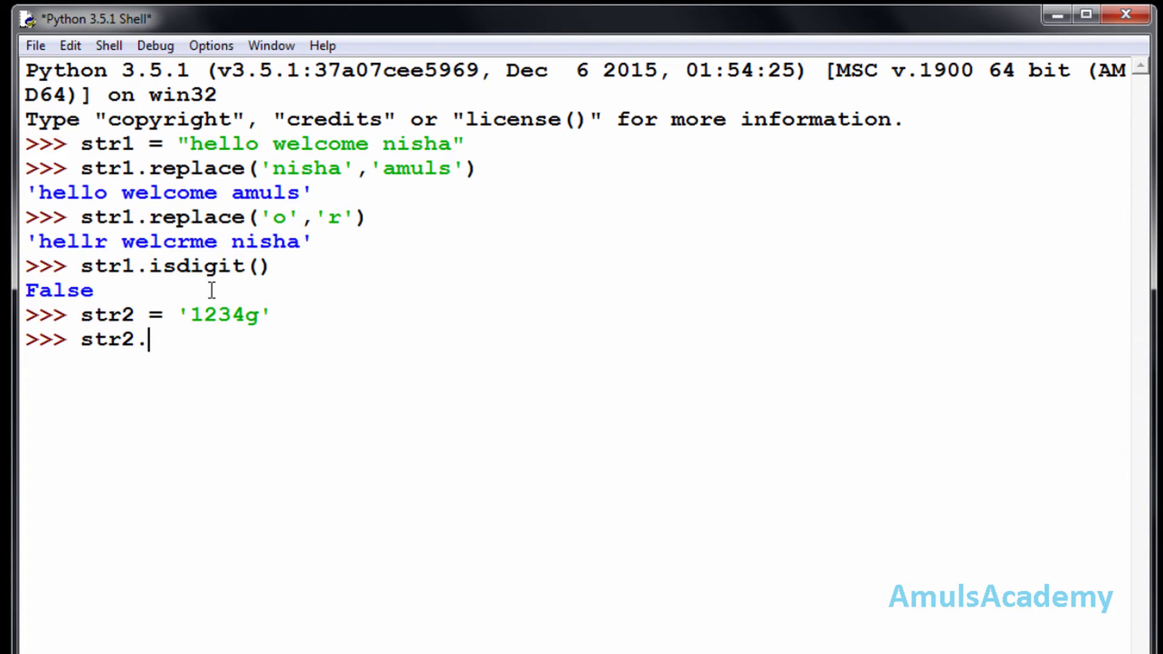
text(isdigit()
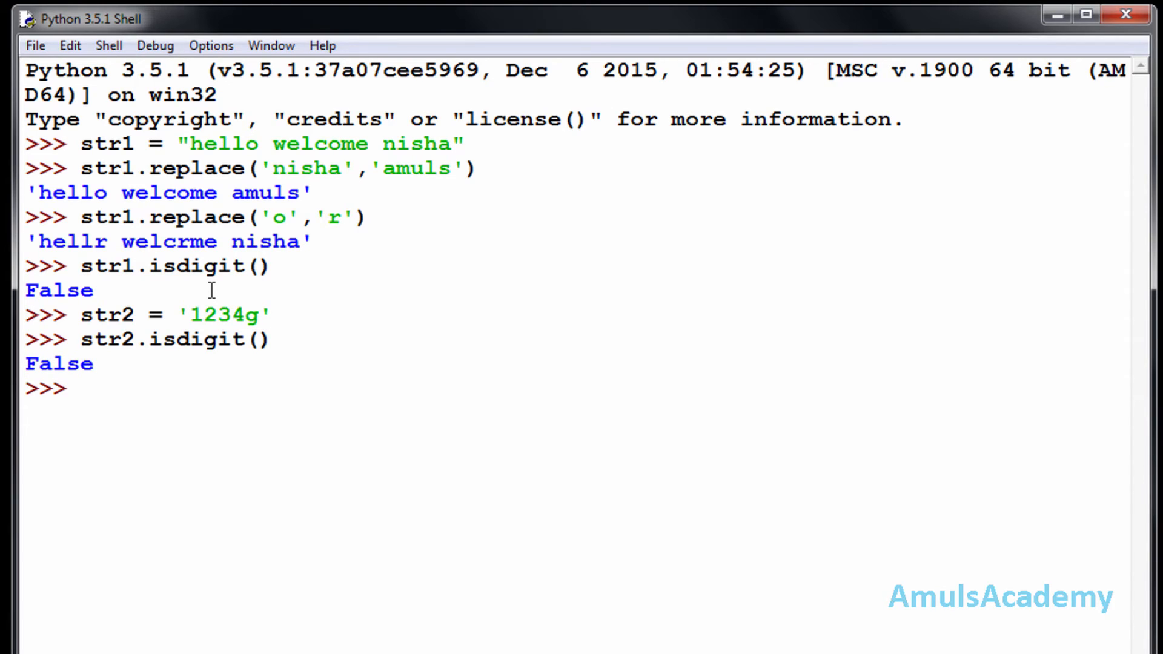
mouse_move(269, 303)
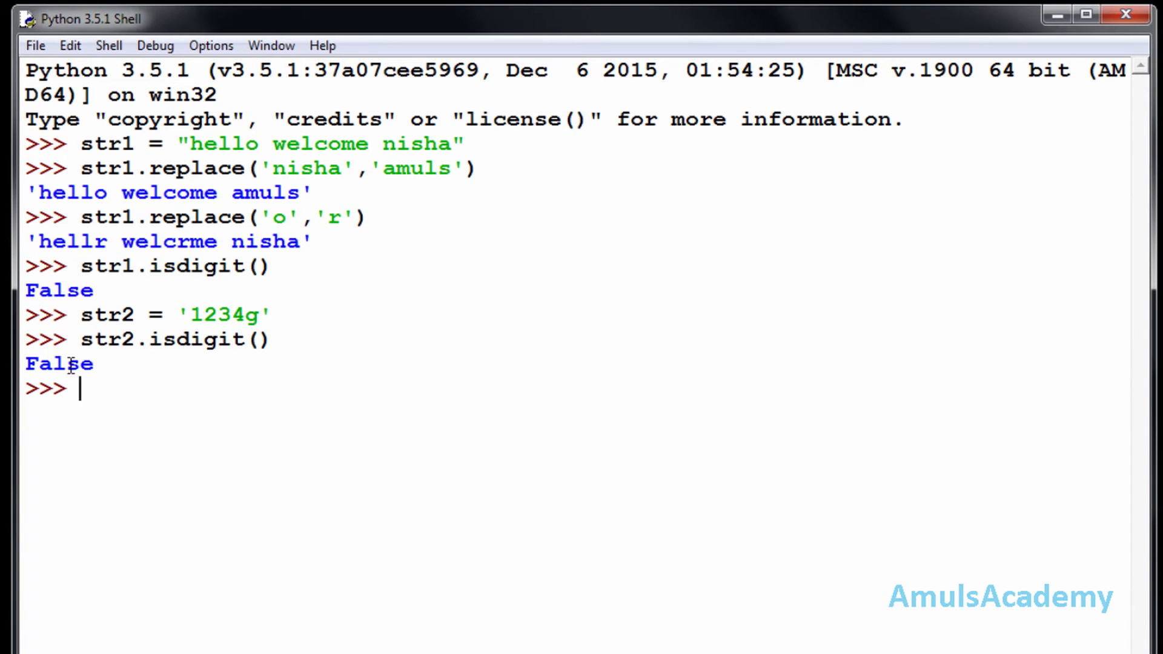
mouse_move(132, 412)
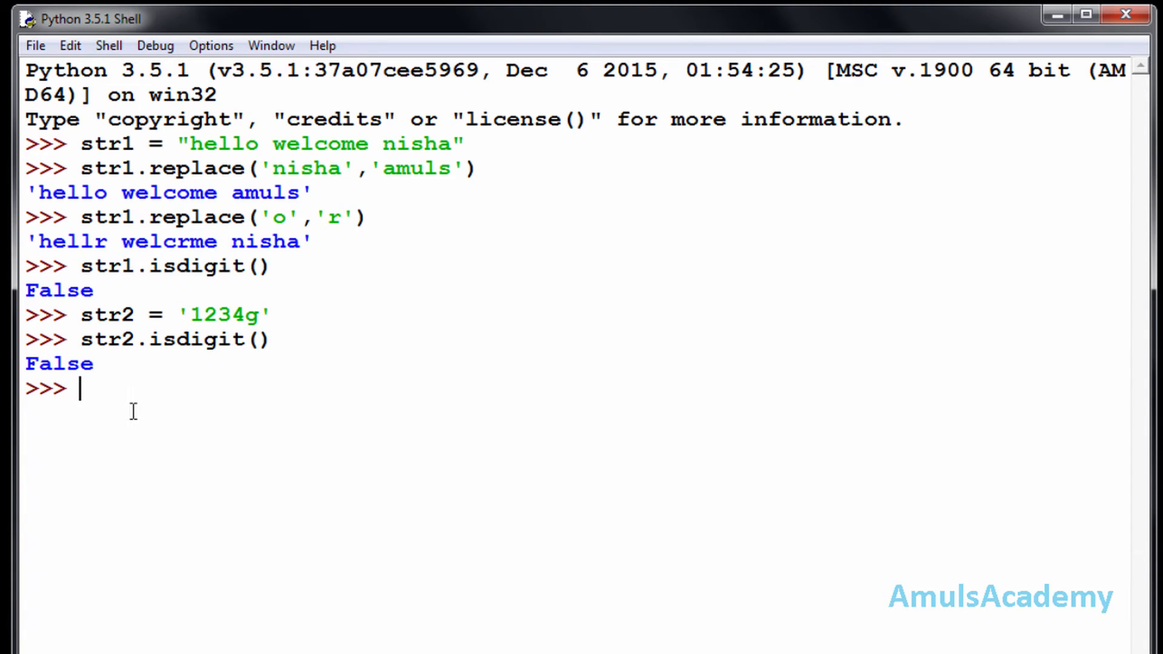
Assign str3 = '1234567' at the shell prompt
text(str3 = ')
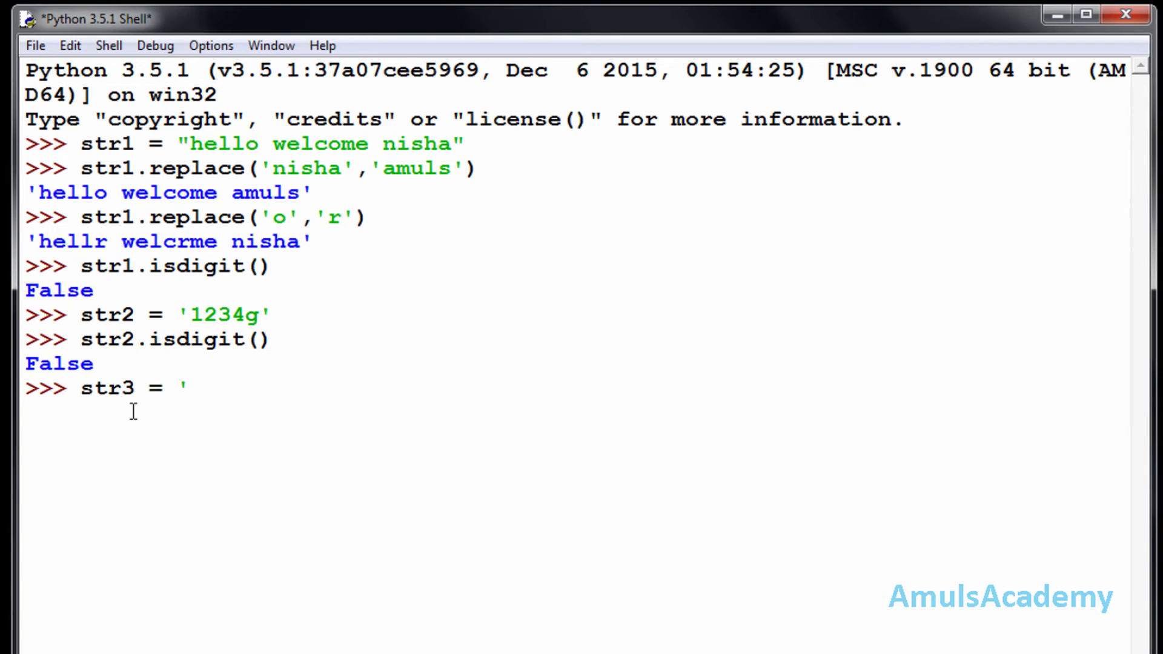
text(')
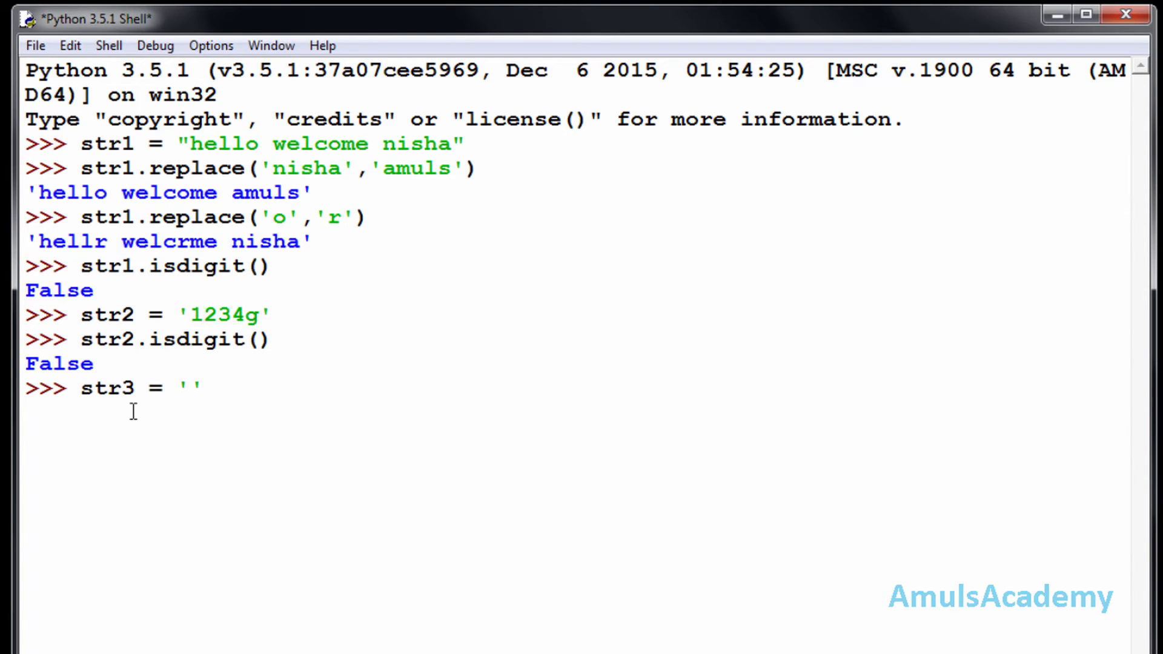
text(1234)
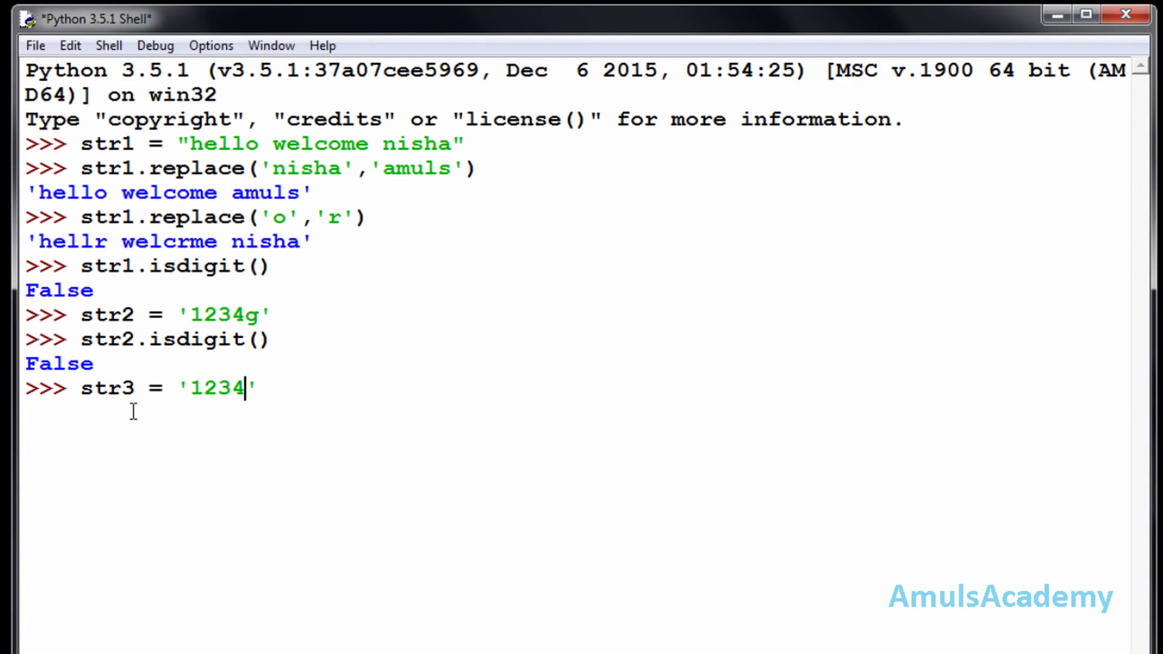
text(567)
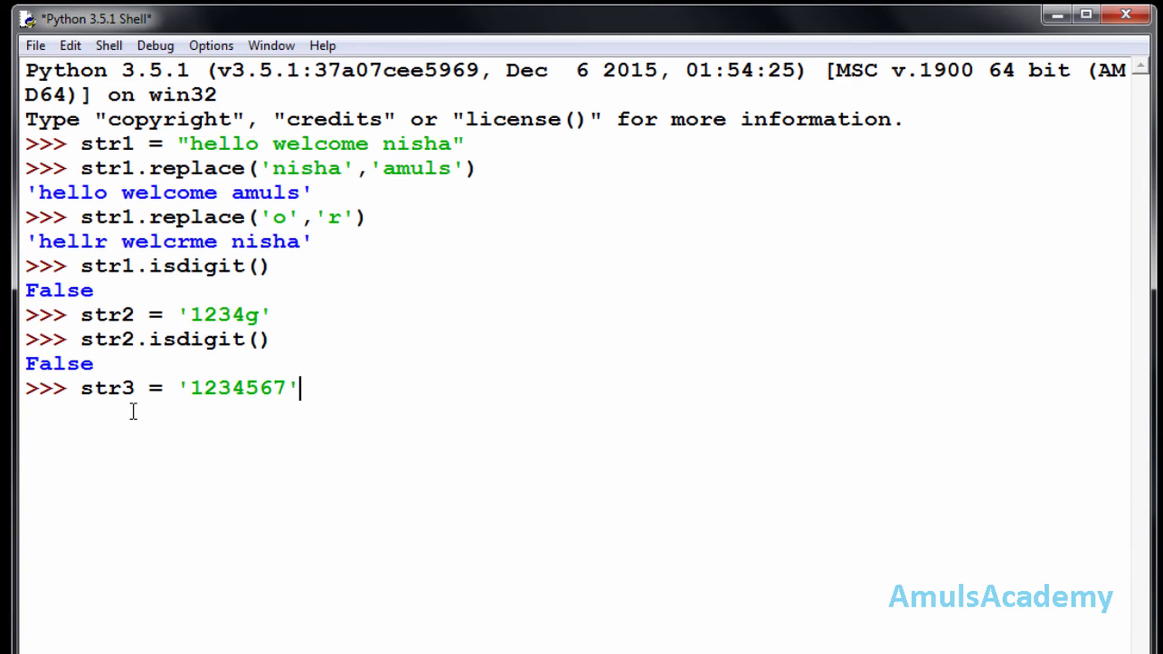
Run str3.isdigit(), returning True
text(str)
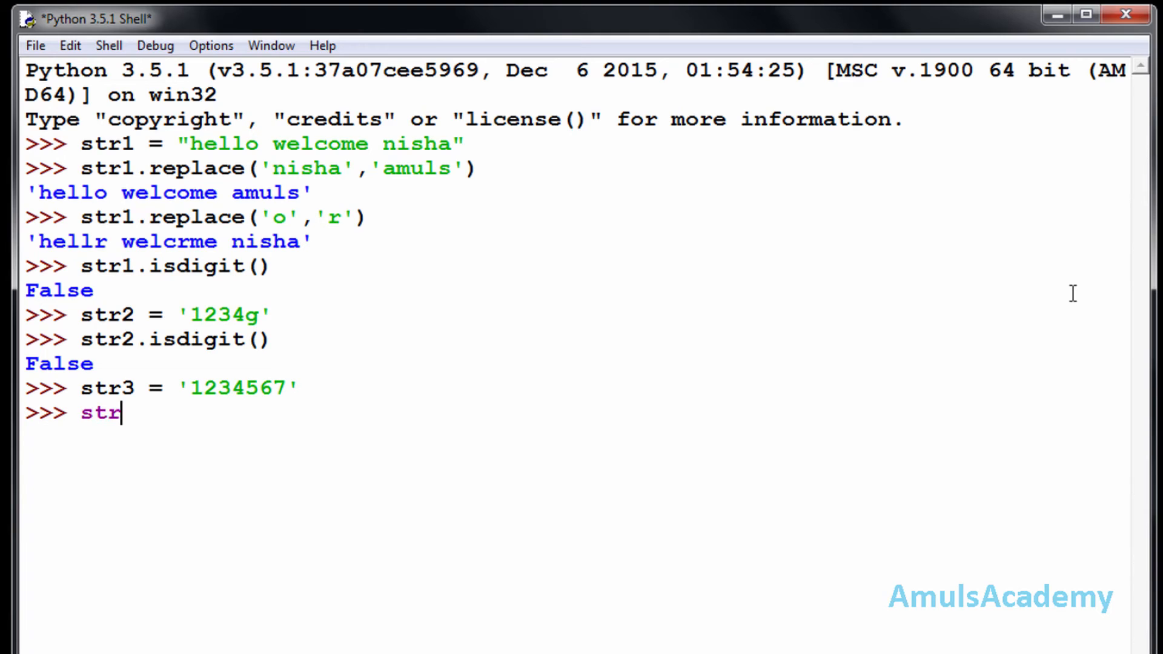
text(3.isdi)
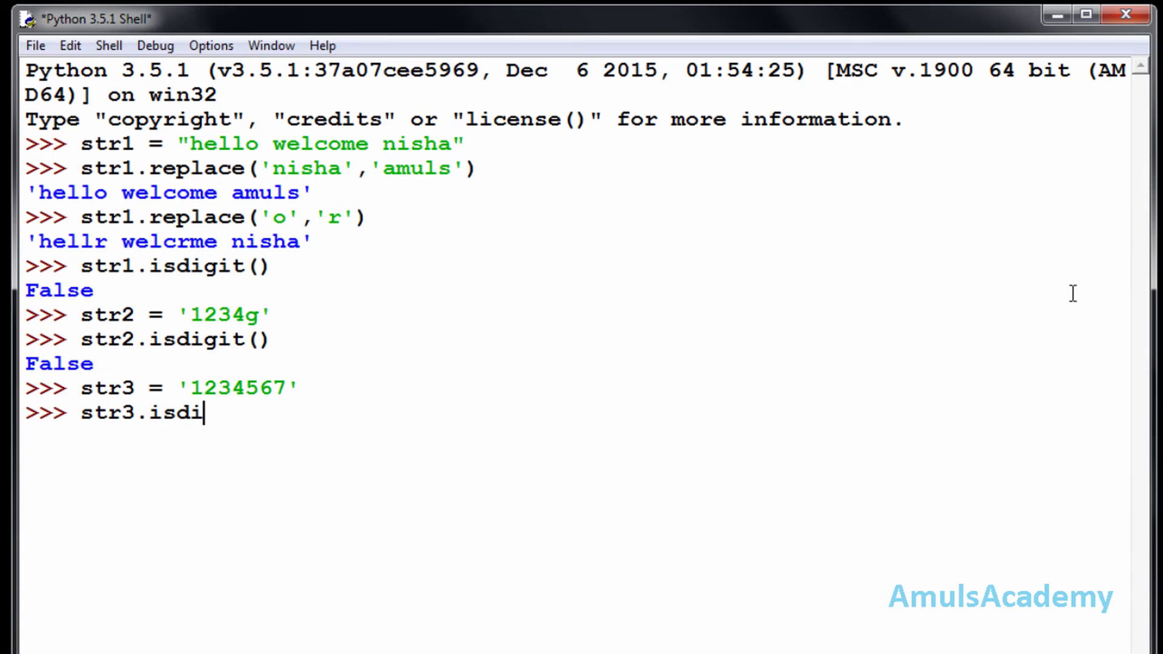
text(git())
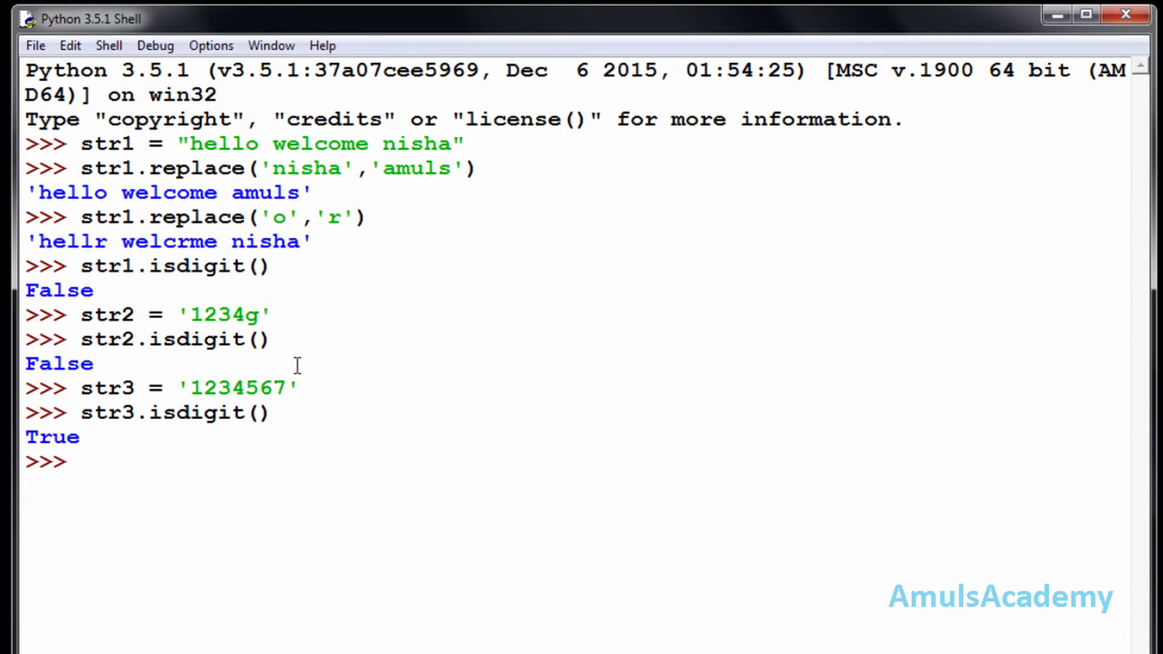
click(77, 461)
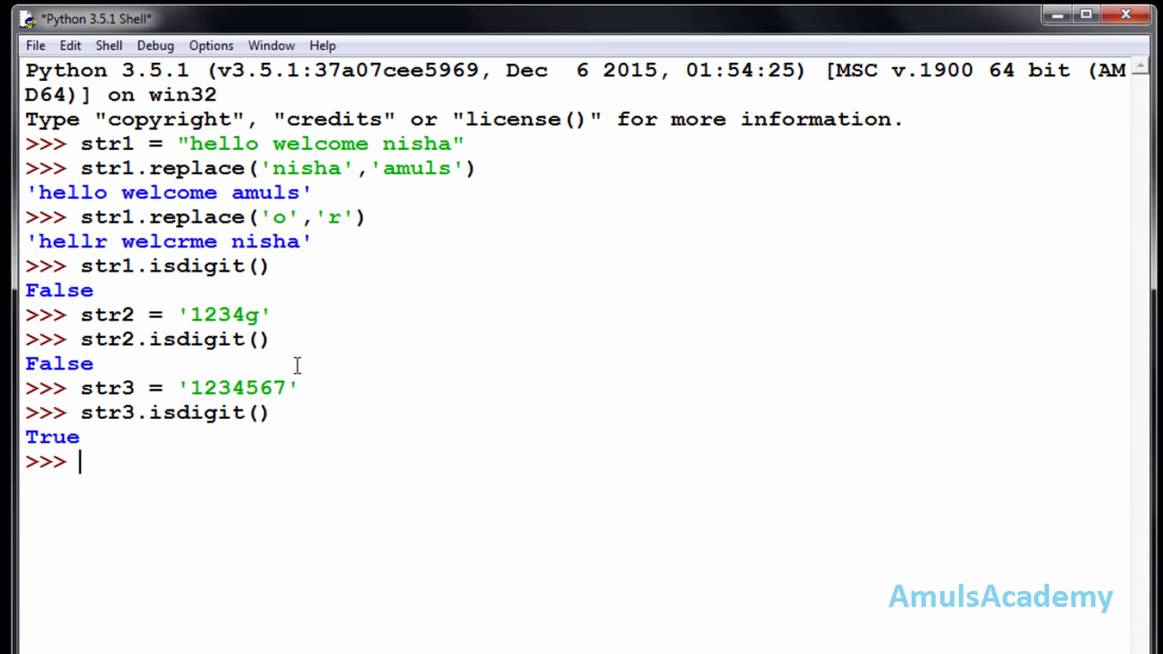
Run str3.isalpha() on '1234567', returning False
text(str3)
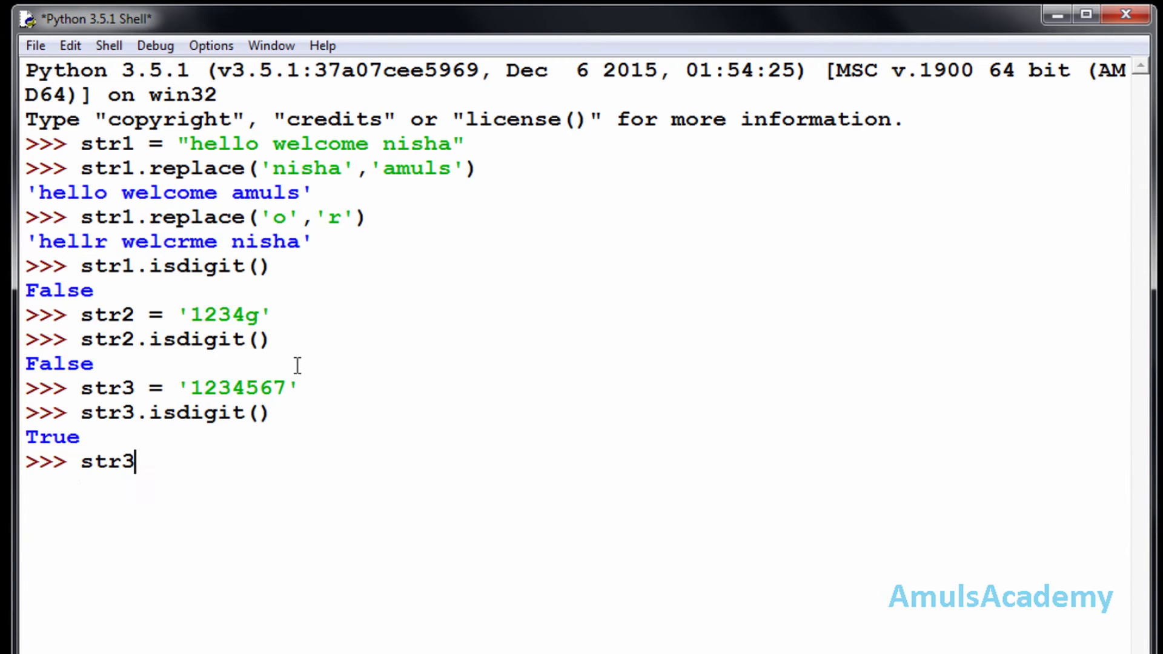
text(.)
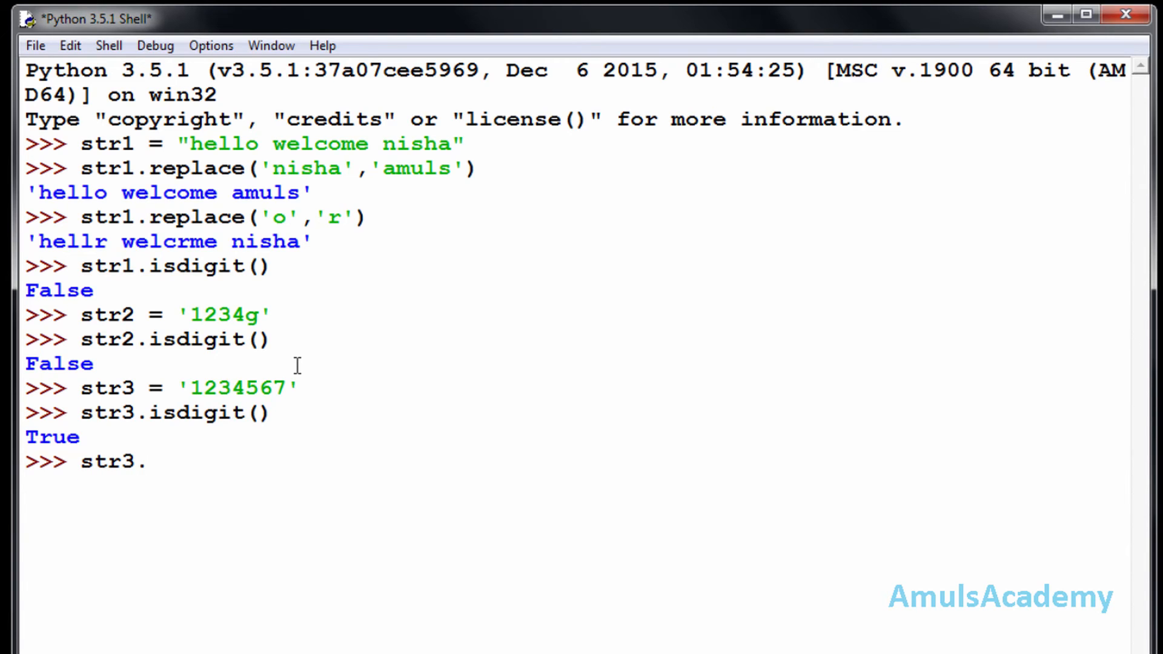
text(isalp)
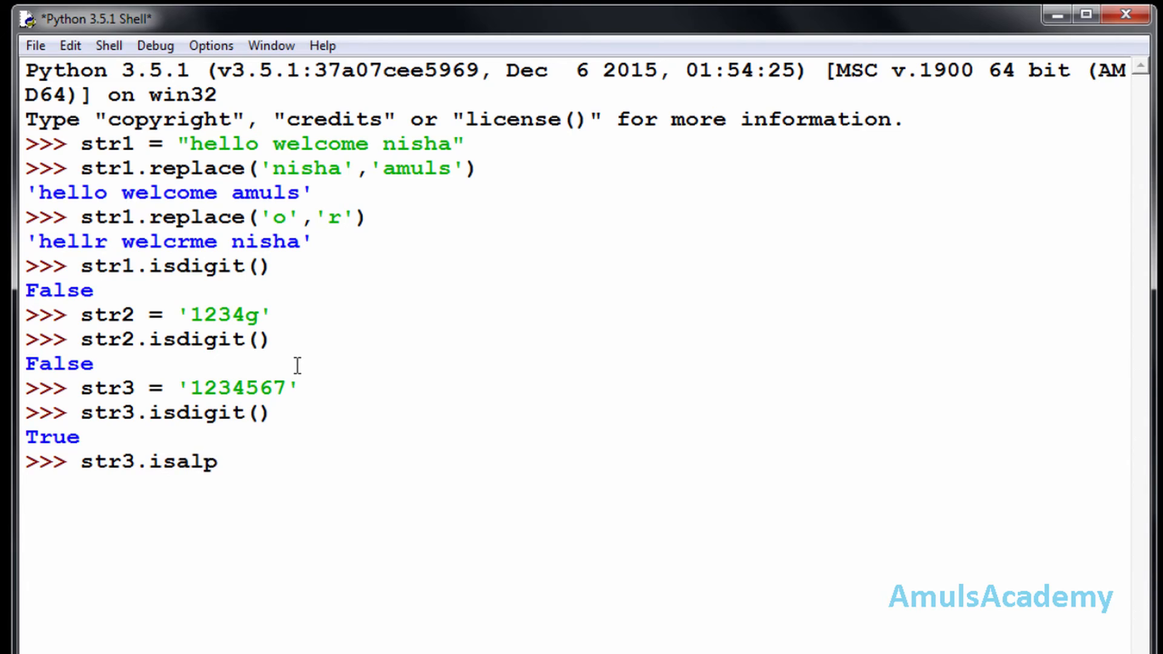
text(ha())
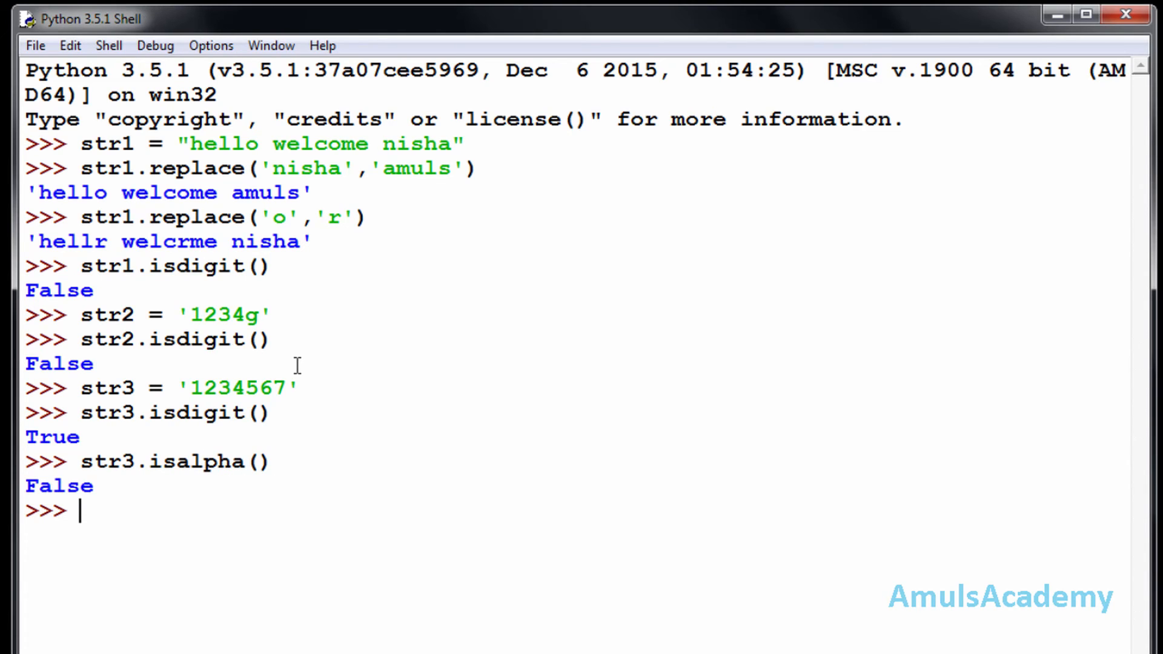
Echo str2's value '1234g' and run str2.isalpha(), returning False
text(str2)
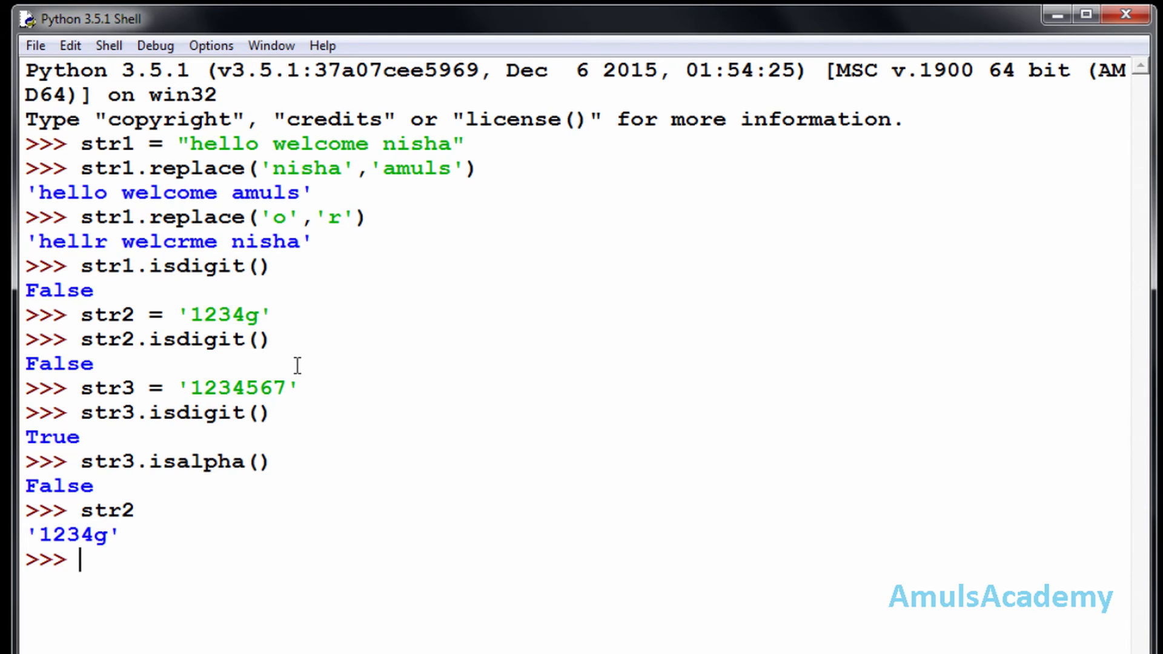
text(str2)
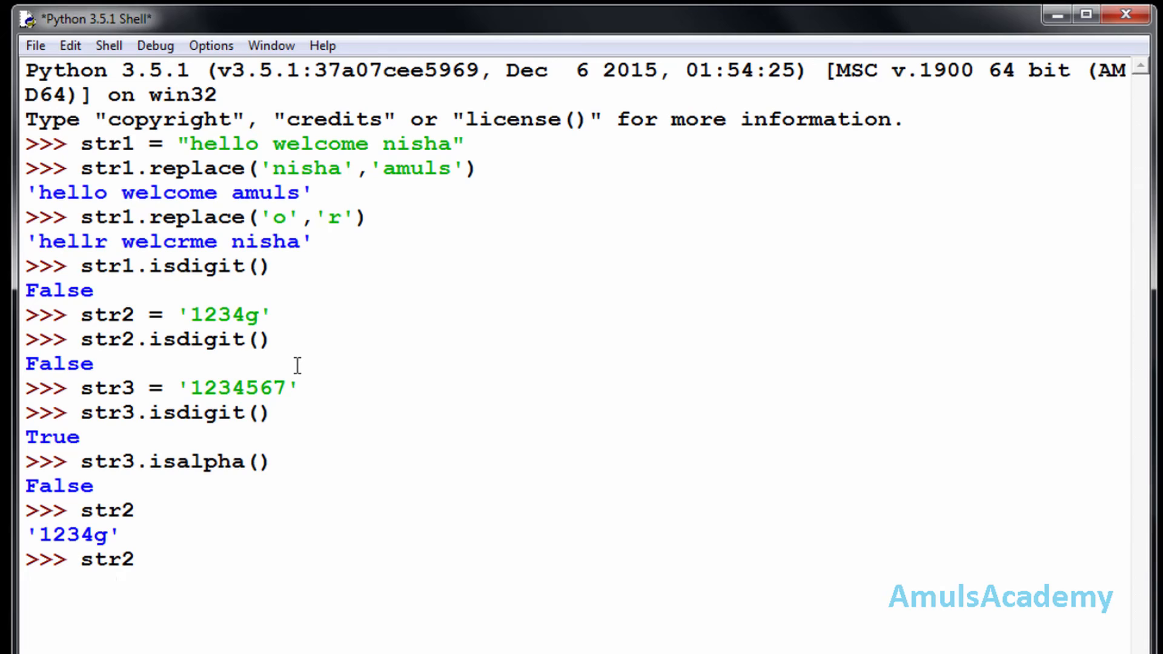
text(.is)
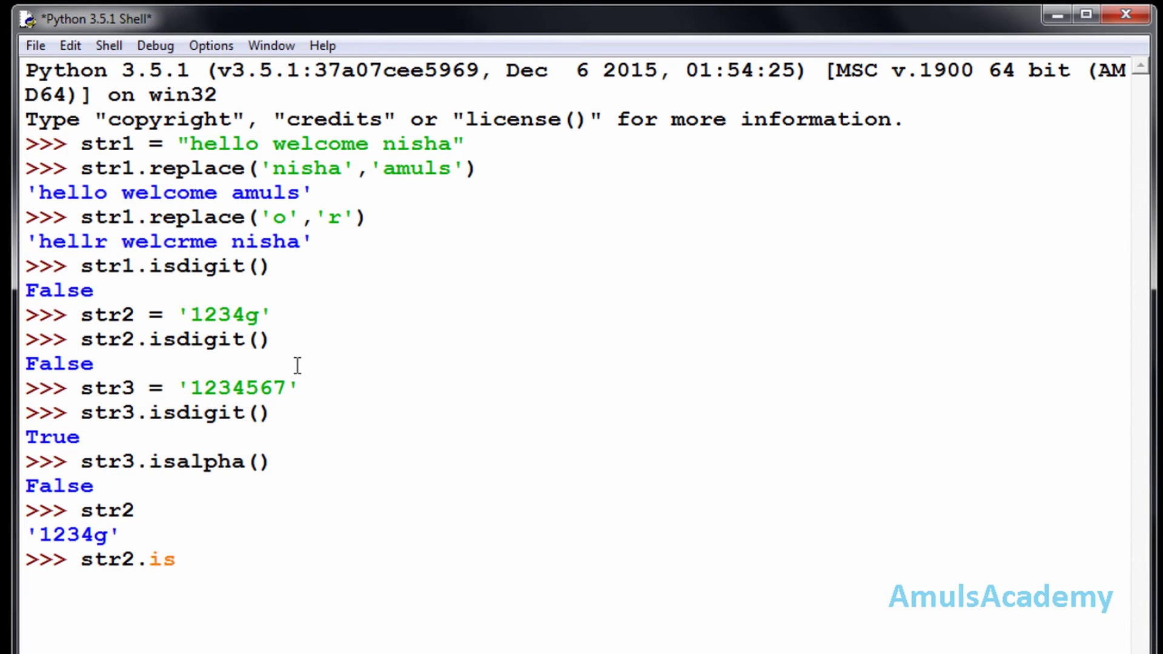
text(alpha)
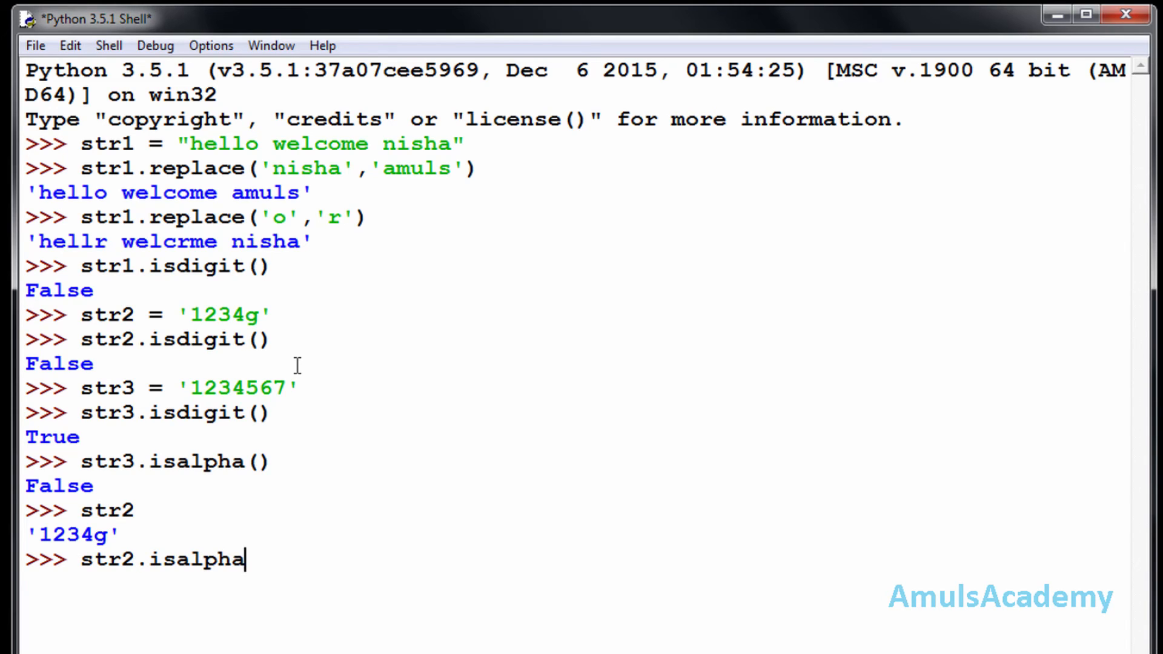
text(())
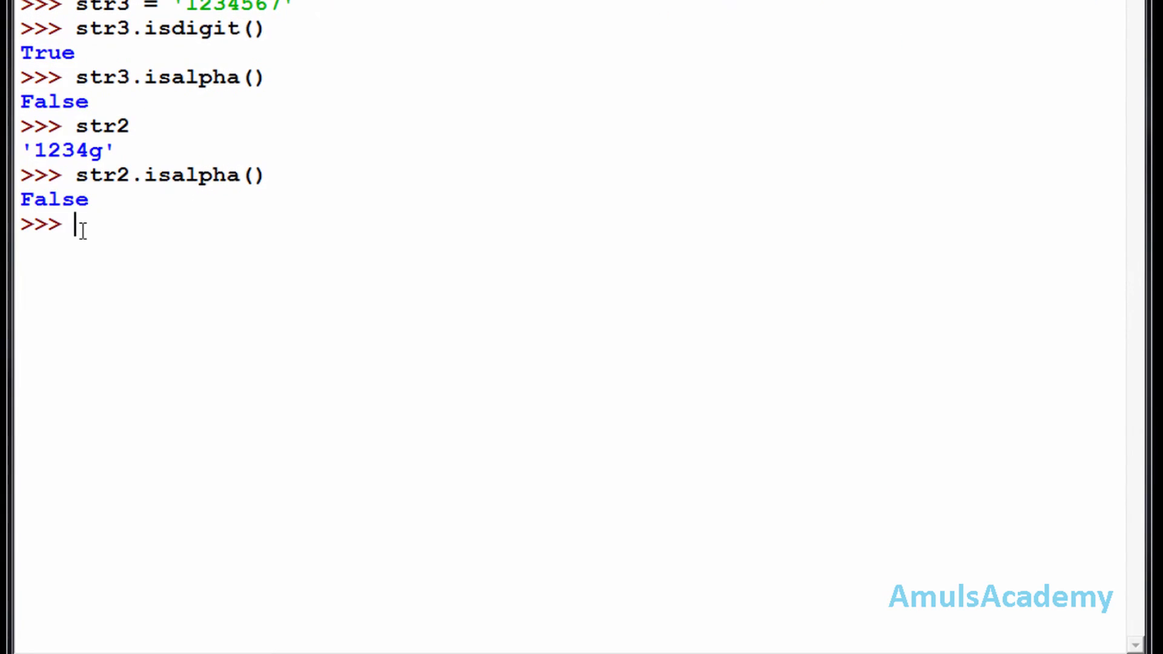
Echo str1's value 'hello welcome nisha' and run str1.isalpha(), returning False
text(str1.i)
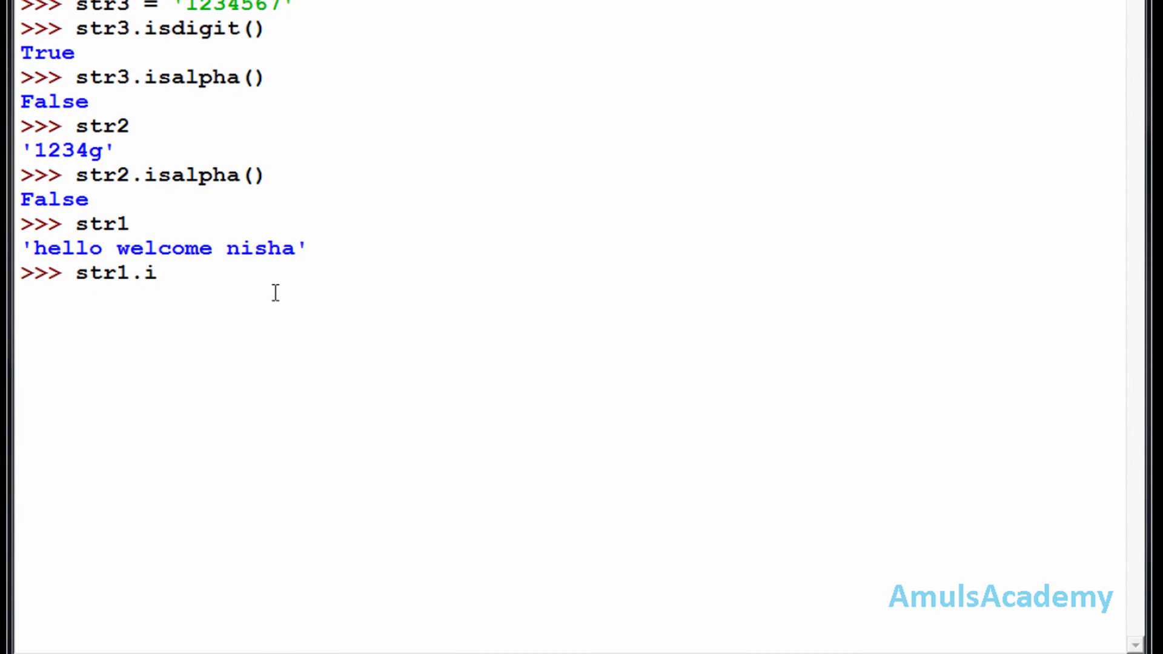
text(salpha())
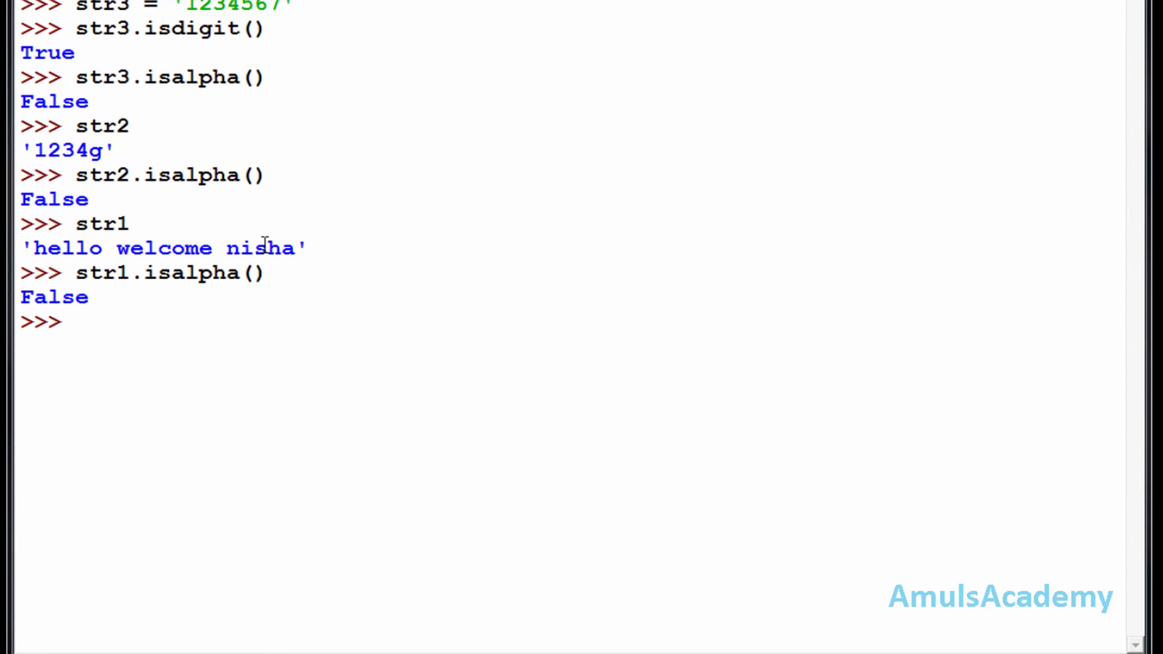
text(str4)
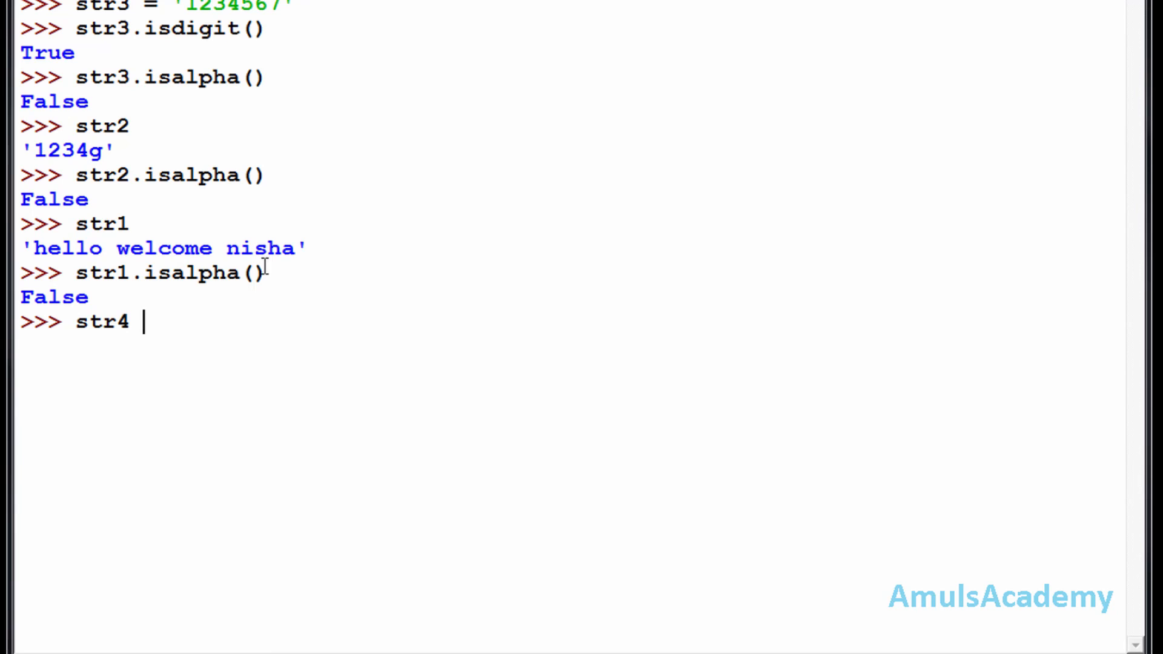
Assign str4 = "hello" and run str4.isalpha(), returning True
text(= "")
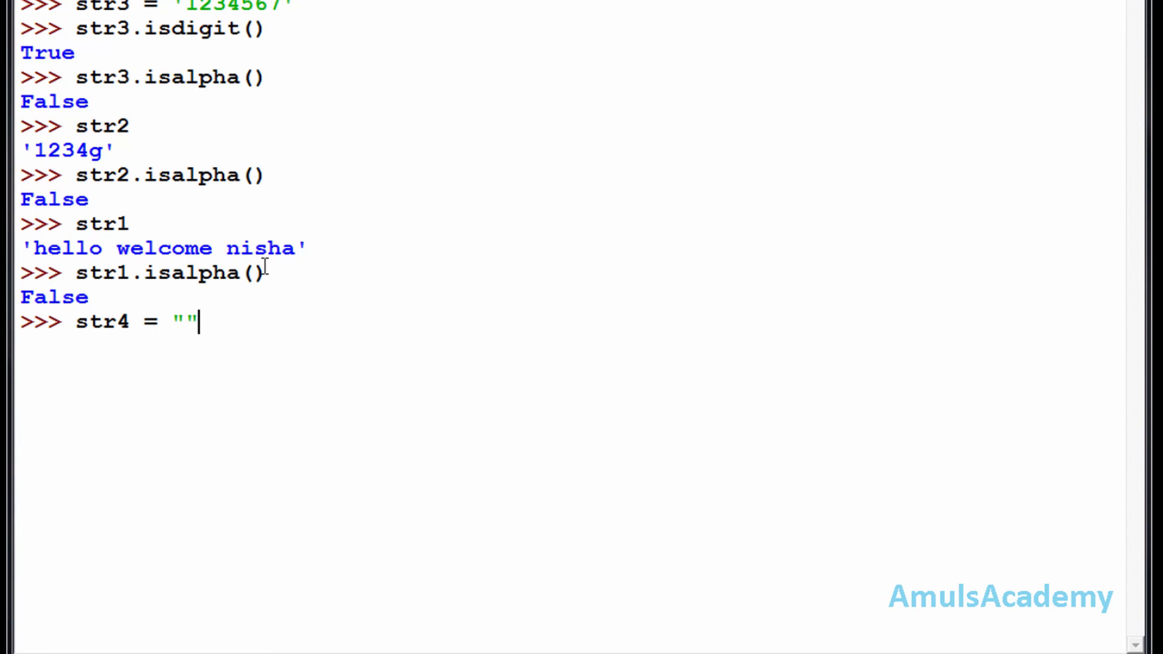
text(hello)
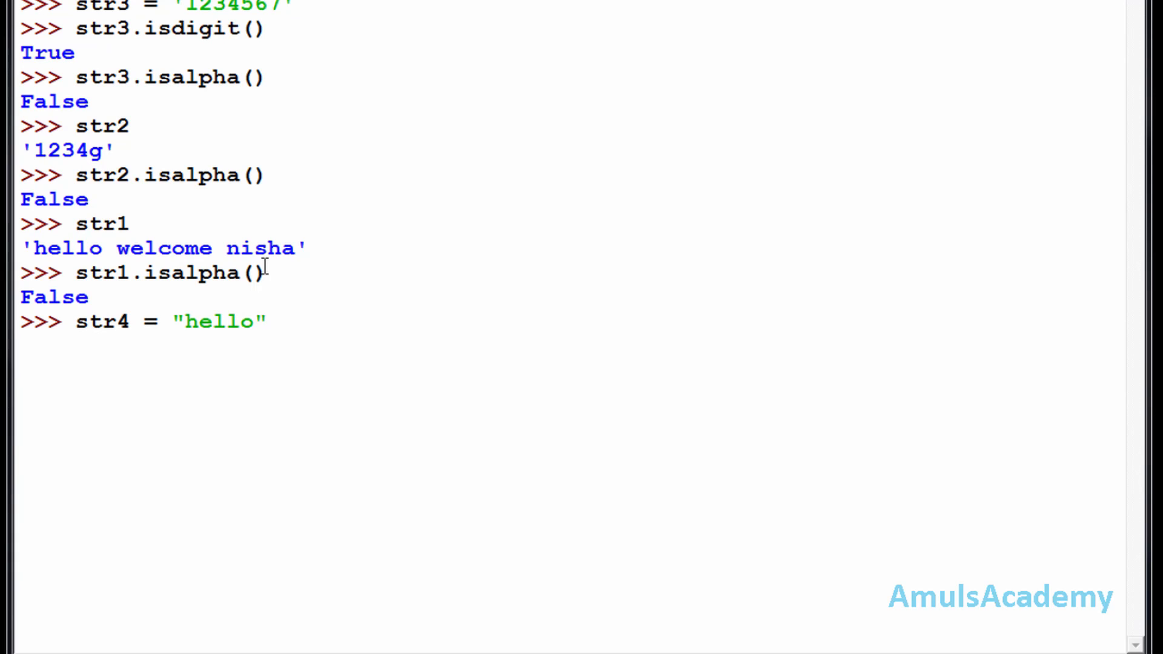
text(str4.isal)
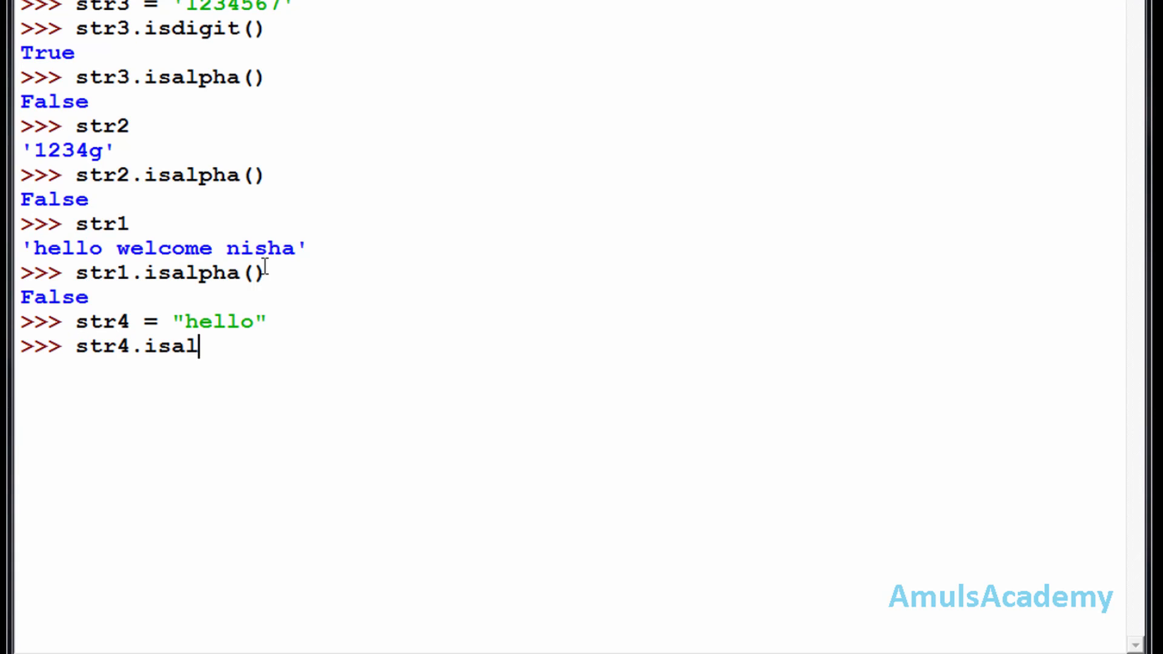
text(pha())
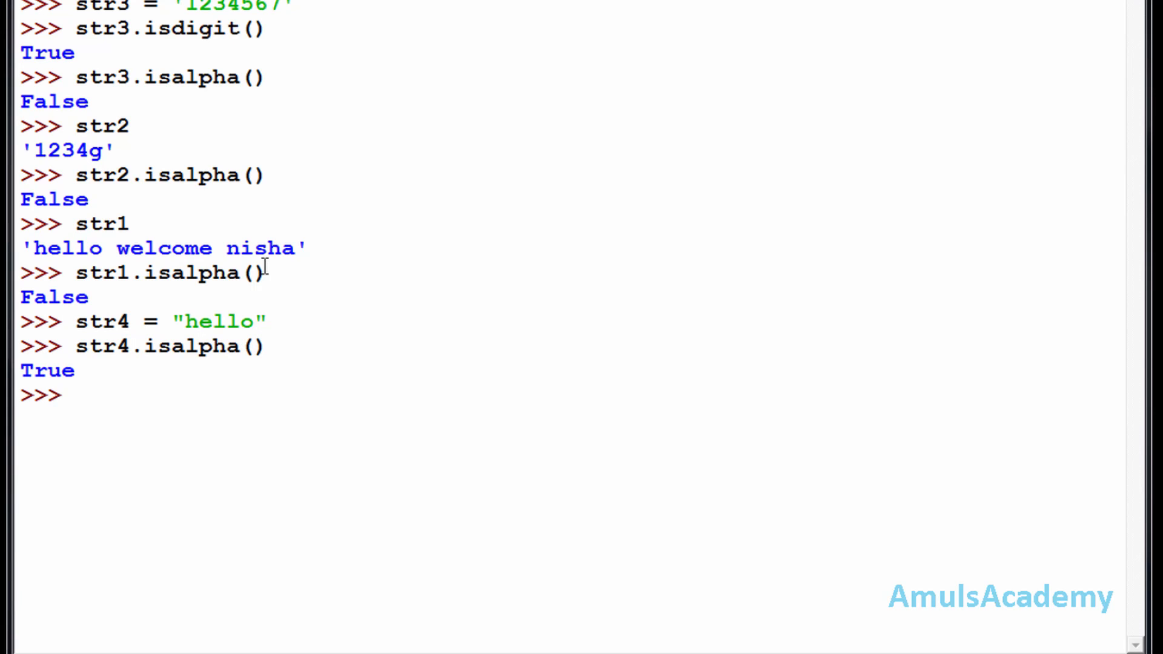
mouse_move(108, 247)
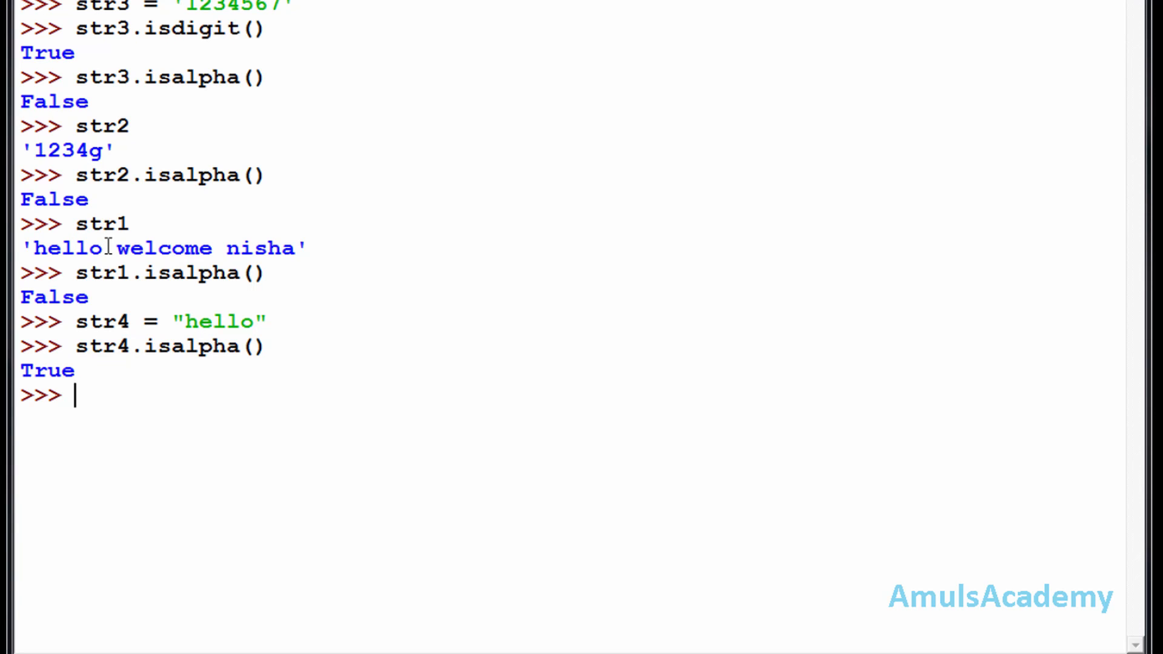
mouse_move(126, 247)
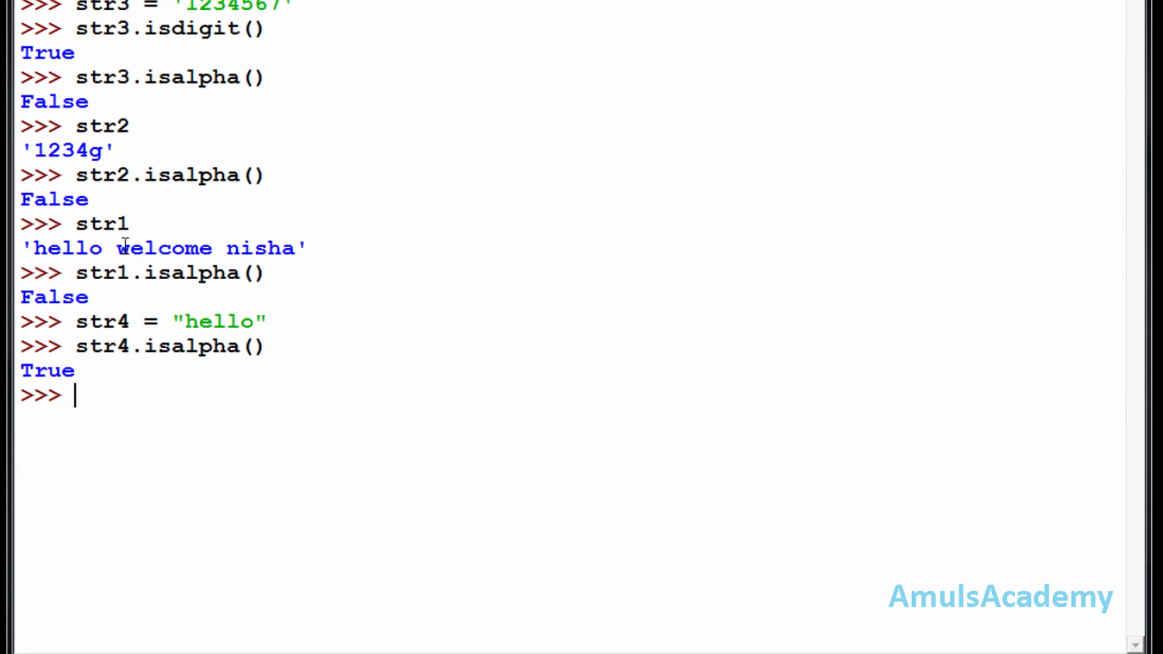